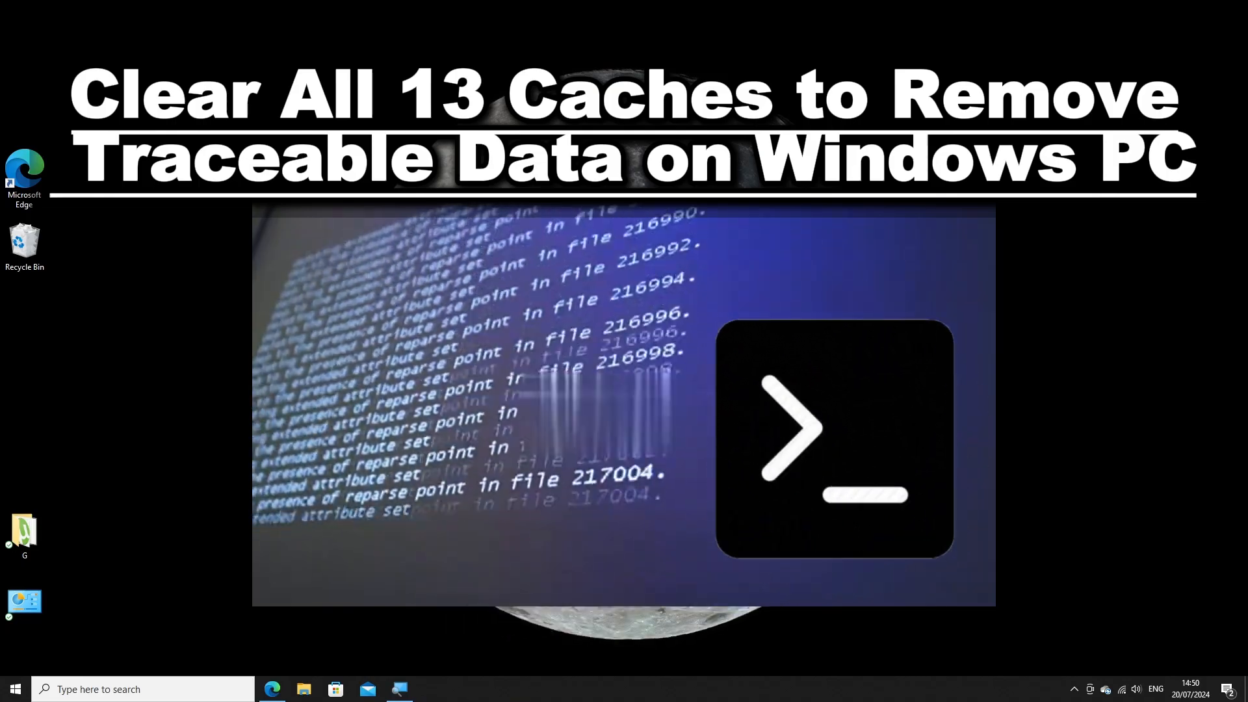
Search the Start menu for cmd to find Command Prompt.
left_click(143, 689)
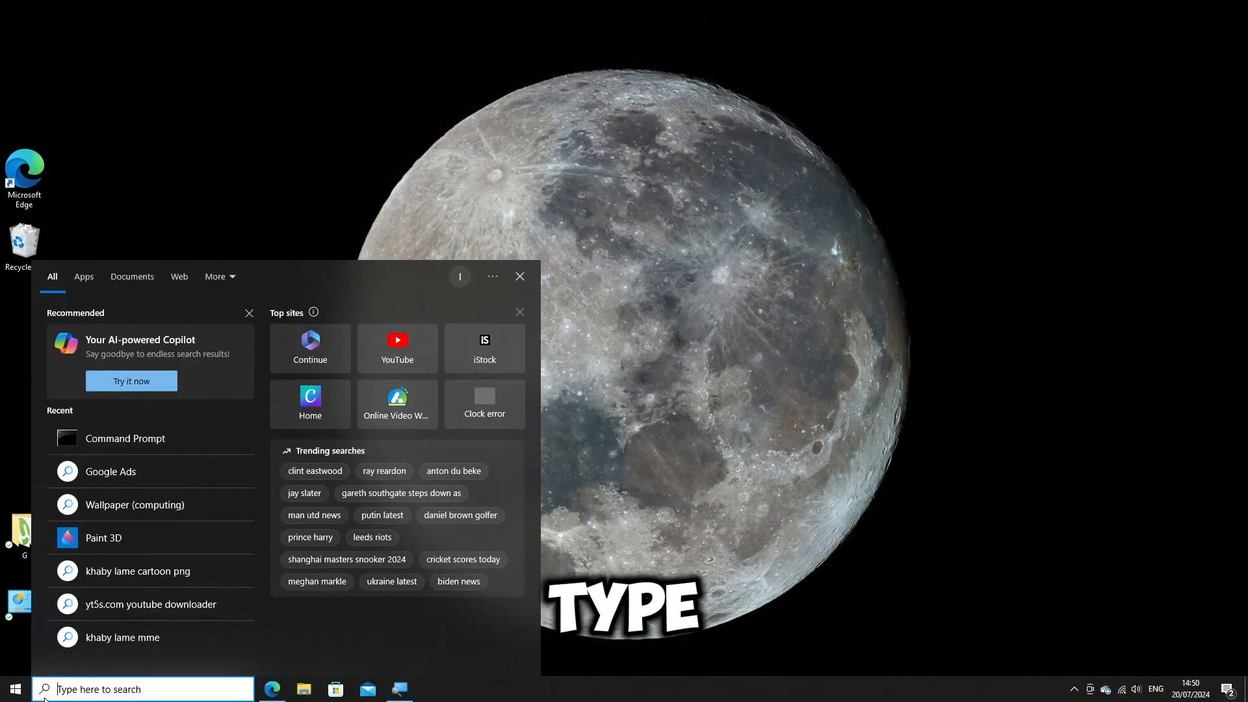
type("cmd")
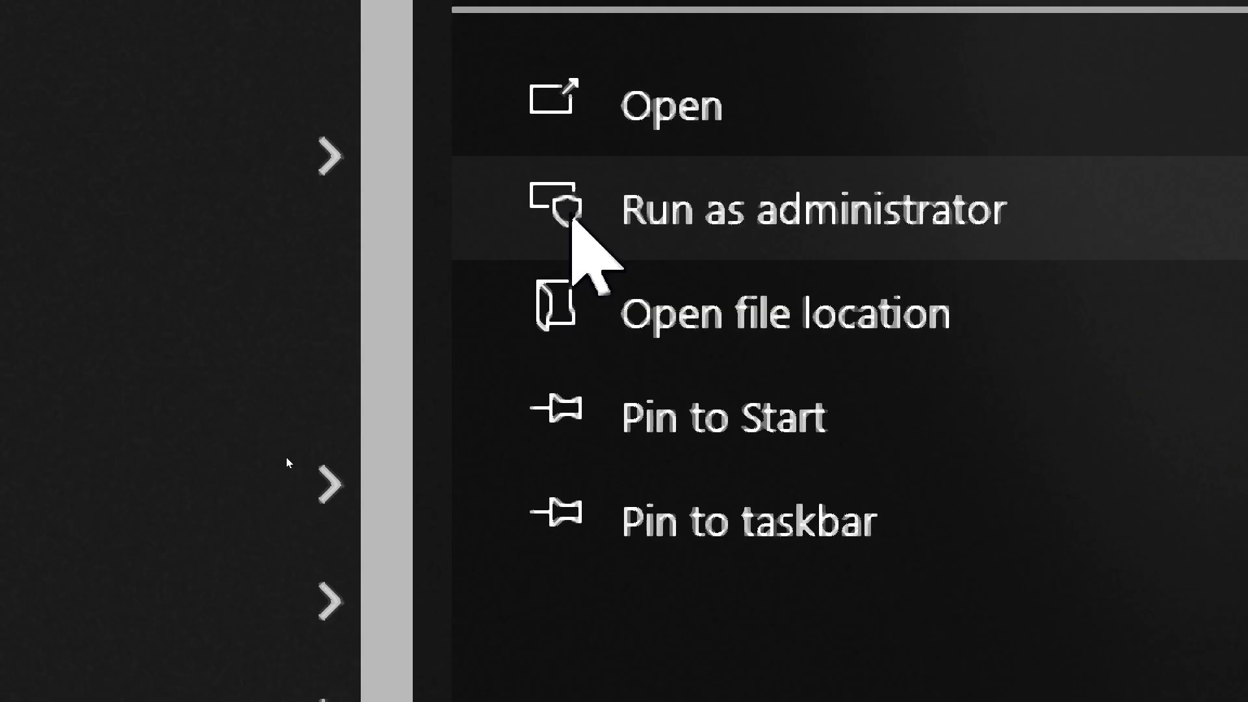
Launch Command Prompt as administrator and run the wevtutil loop clearing every event log.
left_click(812, 209)
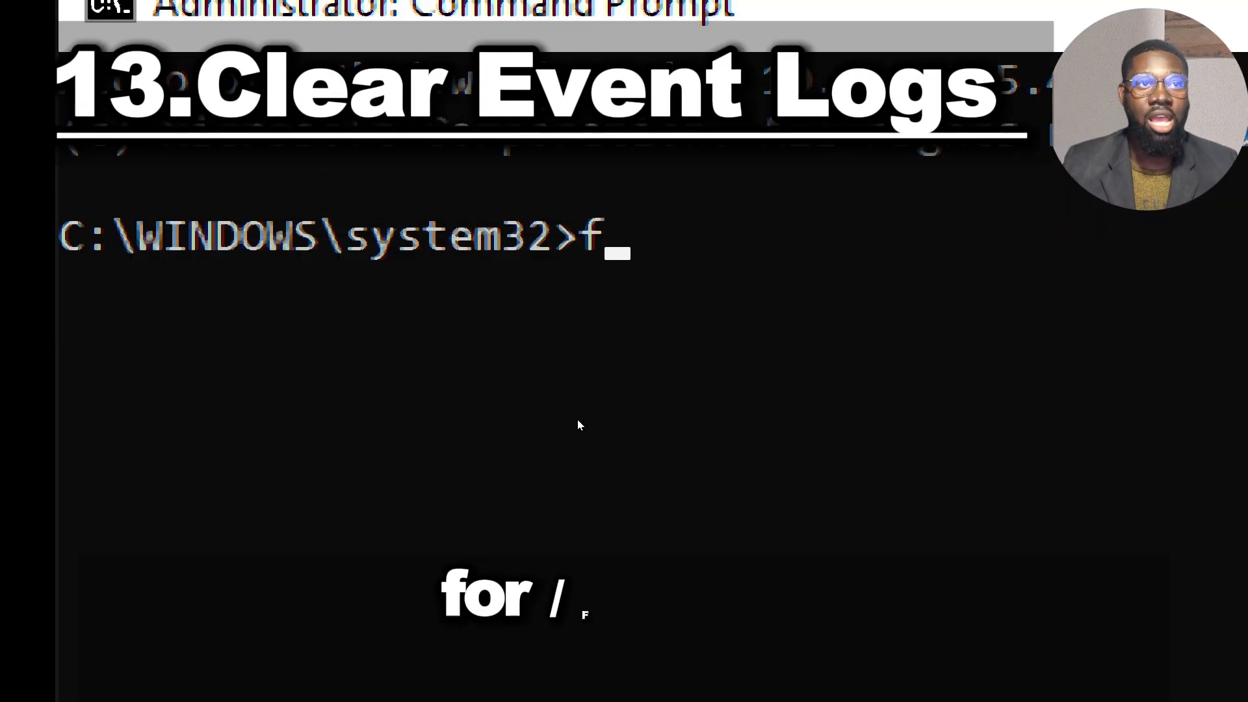
type("or /F")
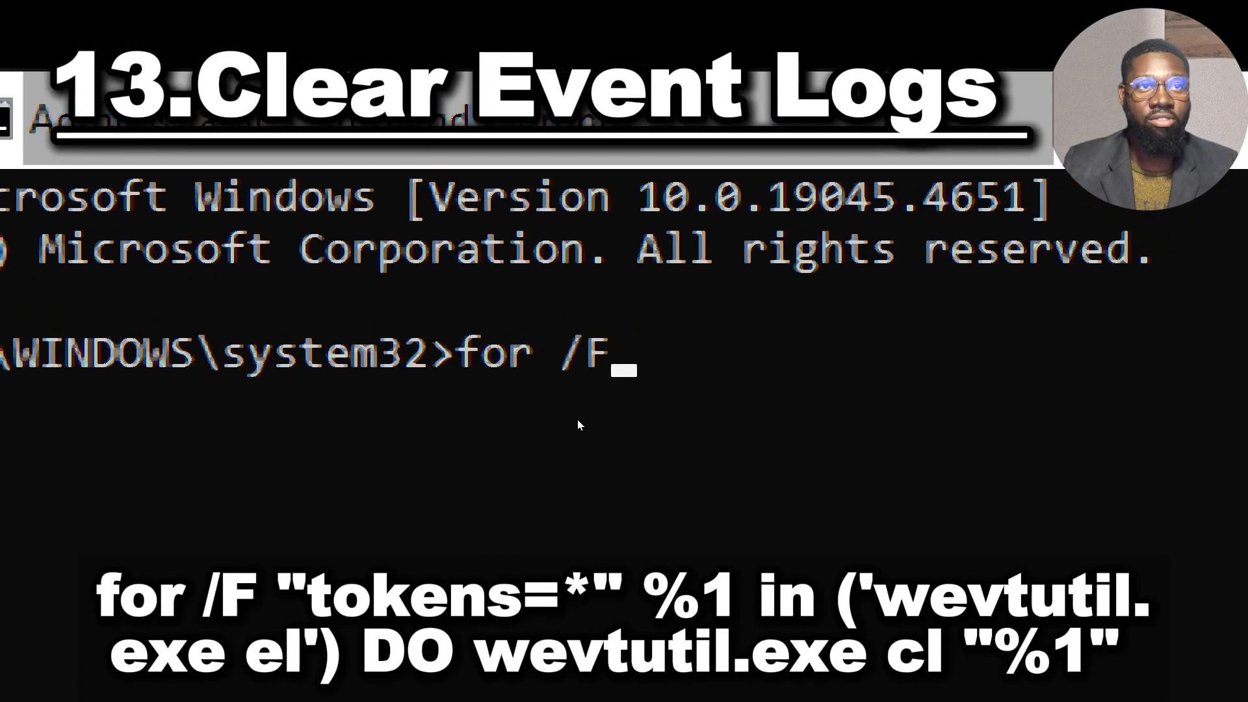
type("\"tokens=*\" %1 i")
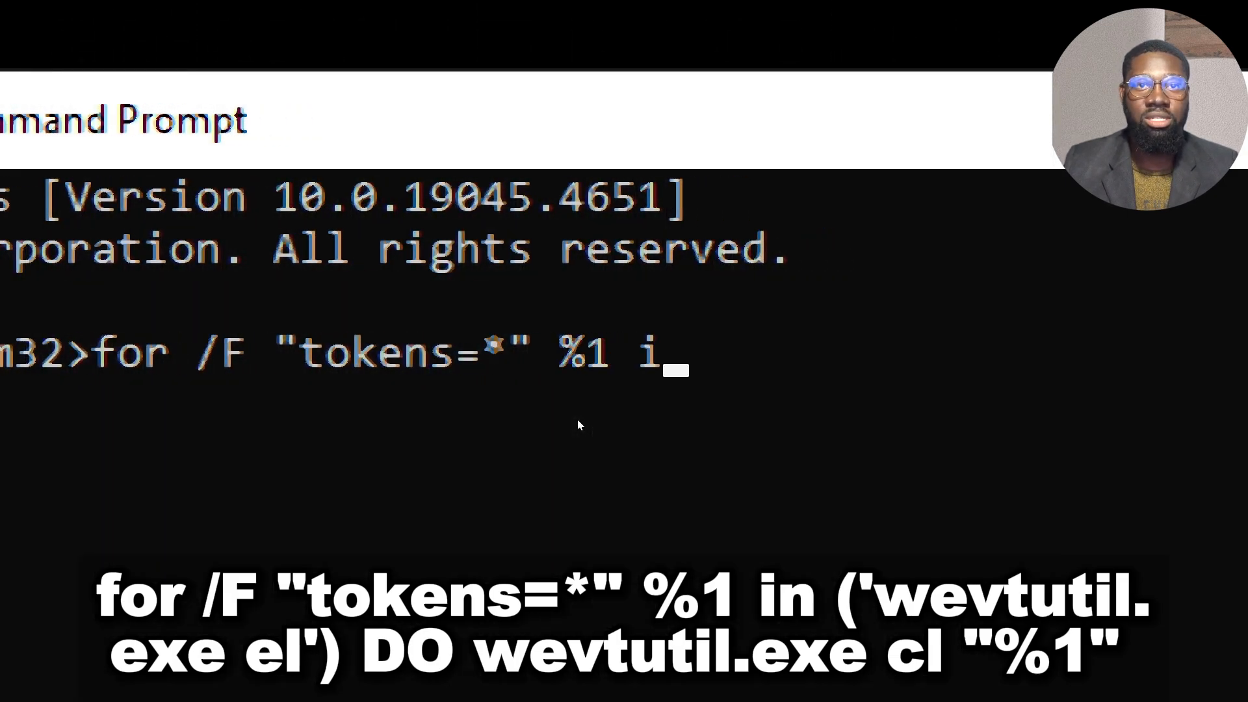
type("n ('we")
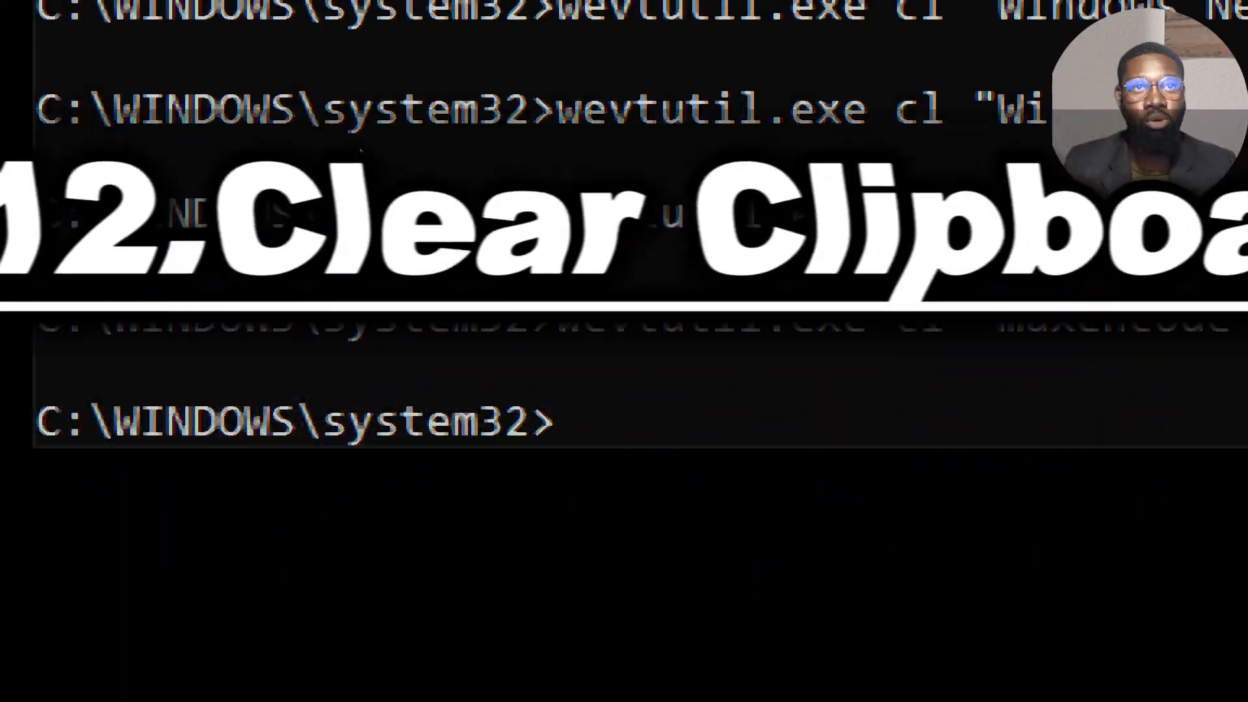
Run echo off | clip to empty the clipboard.
type("ech")
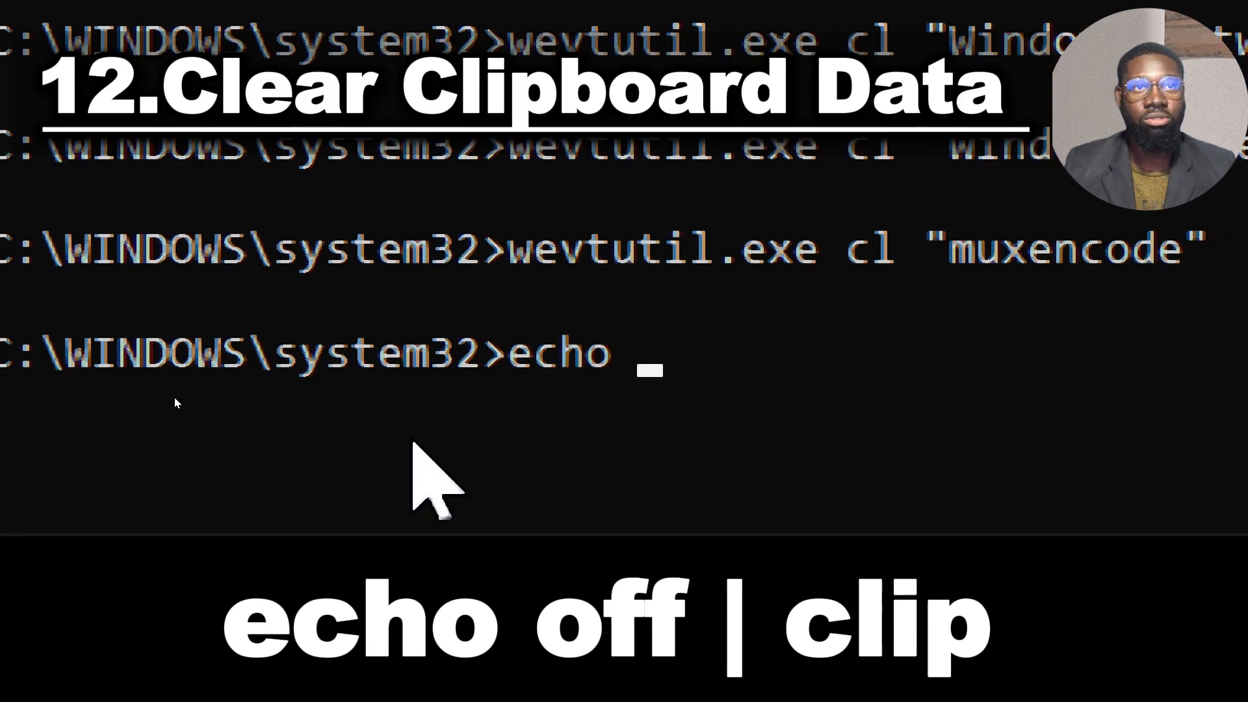
type("off |")
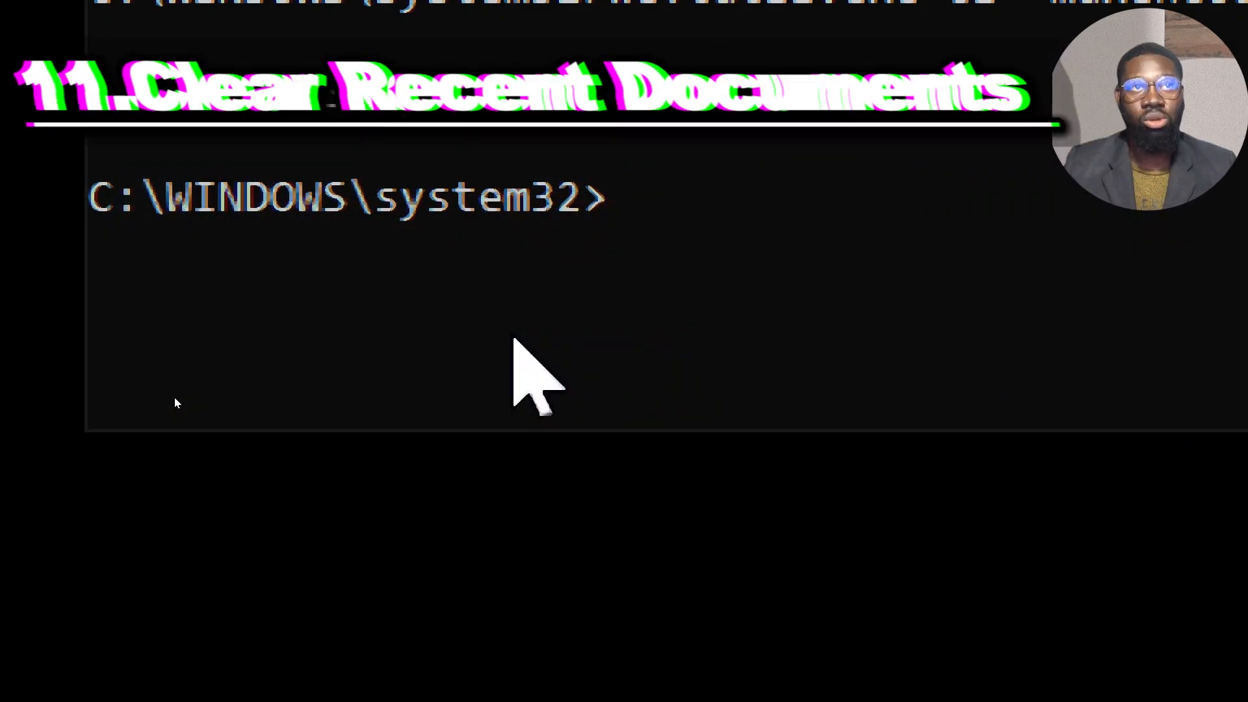
Delete all files under %AppData%\Microsoft\Windows\Recent with del /q /f /s.
type("d")
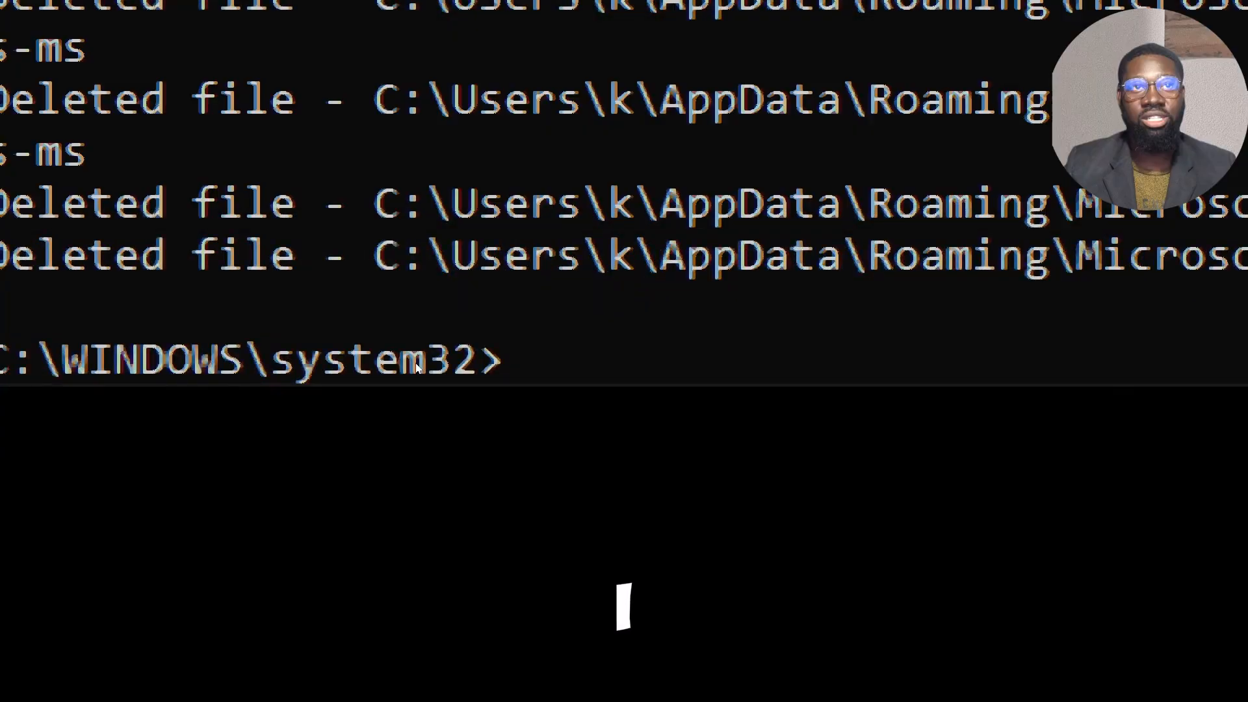
Delete everything in %AppData%\Microsoft\Windows\Recent\AutomaticDestinations.
type("del /q /f /s %App")
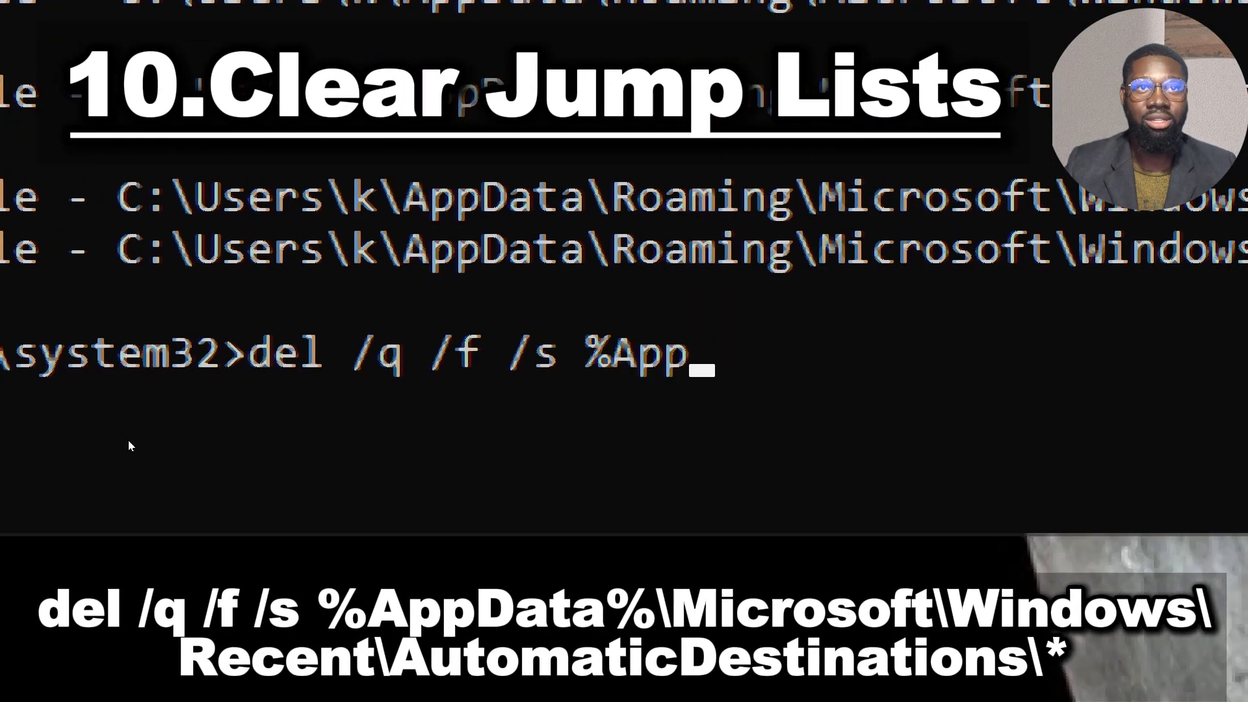
type("Data%\\Micro")
type("del")
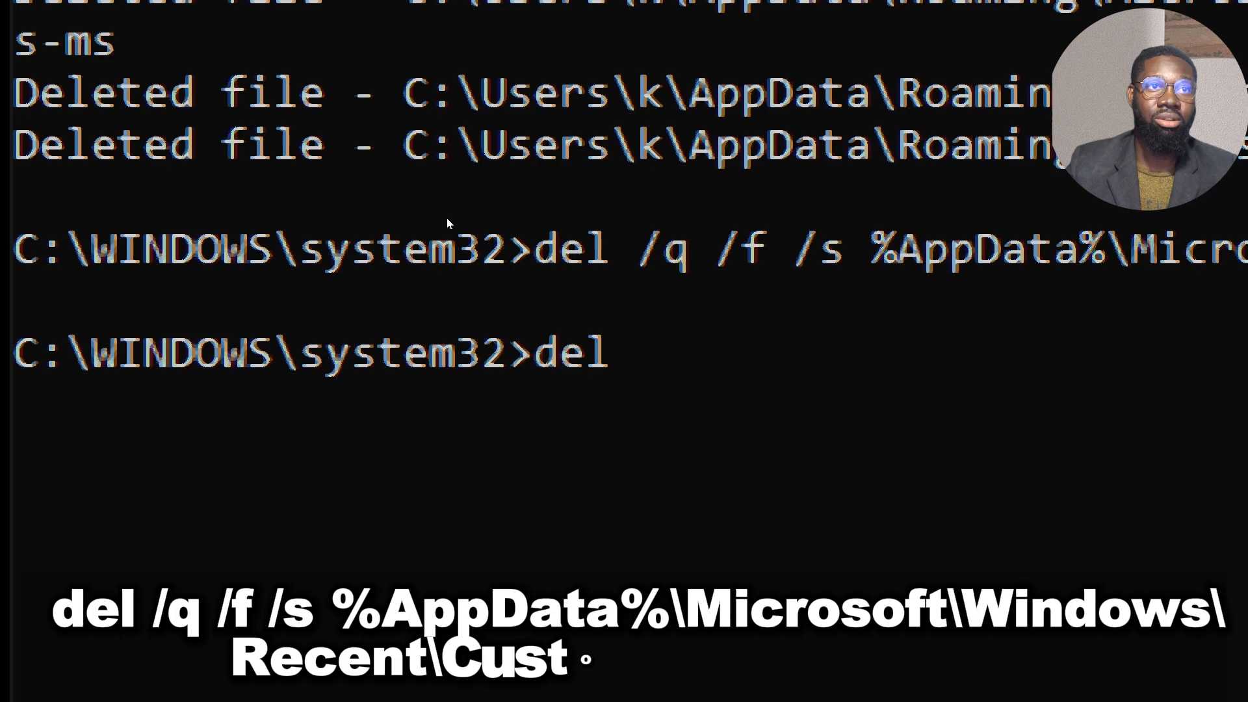
Delete everything in %AppData%\Microsoft\Windows\Recent\CustomDestinations.
type("/q")
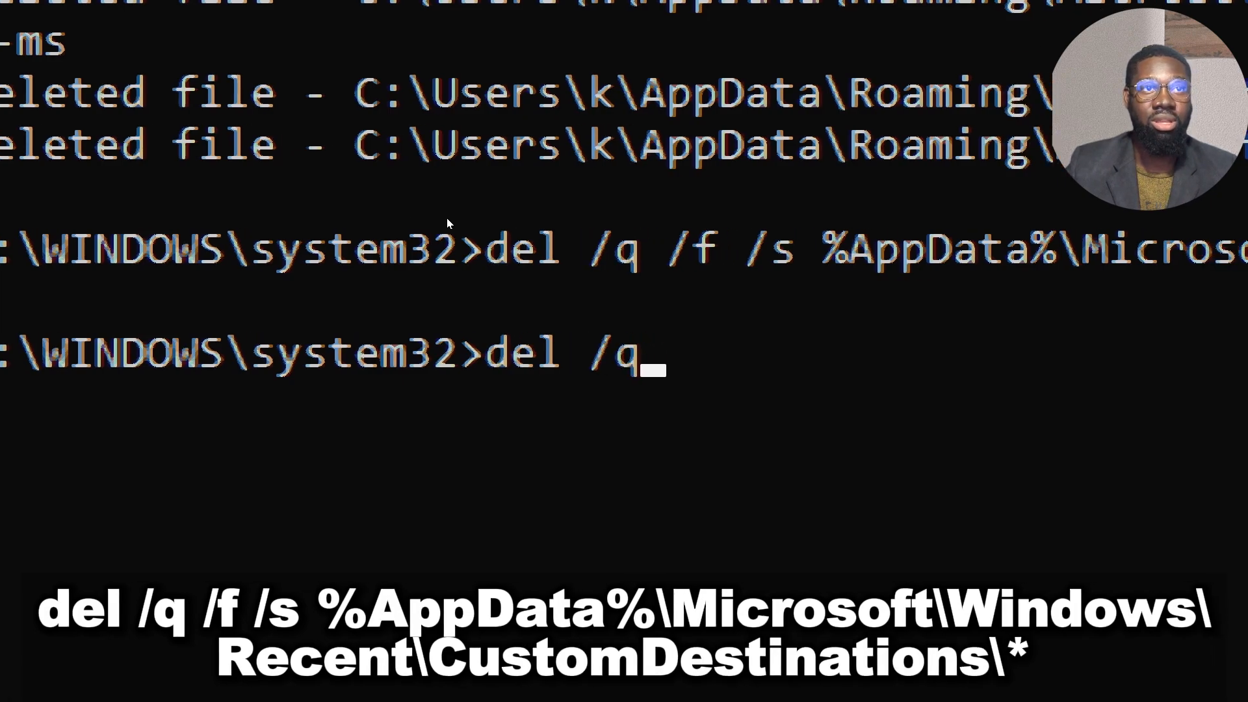
type("/f /s")
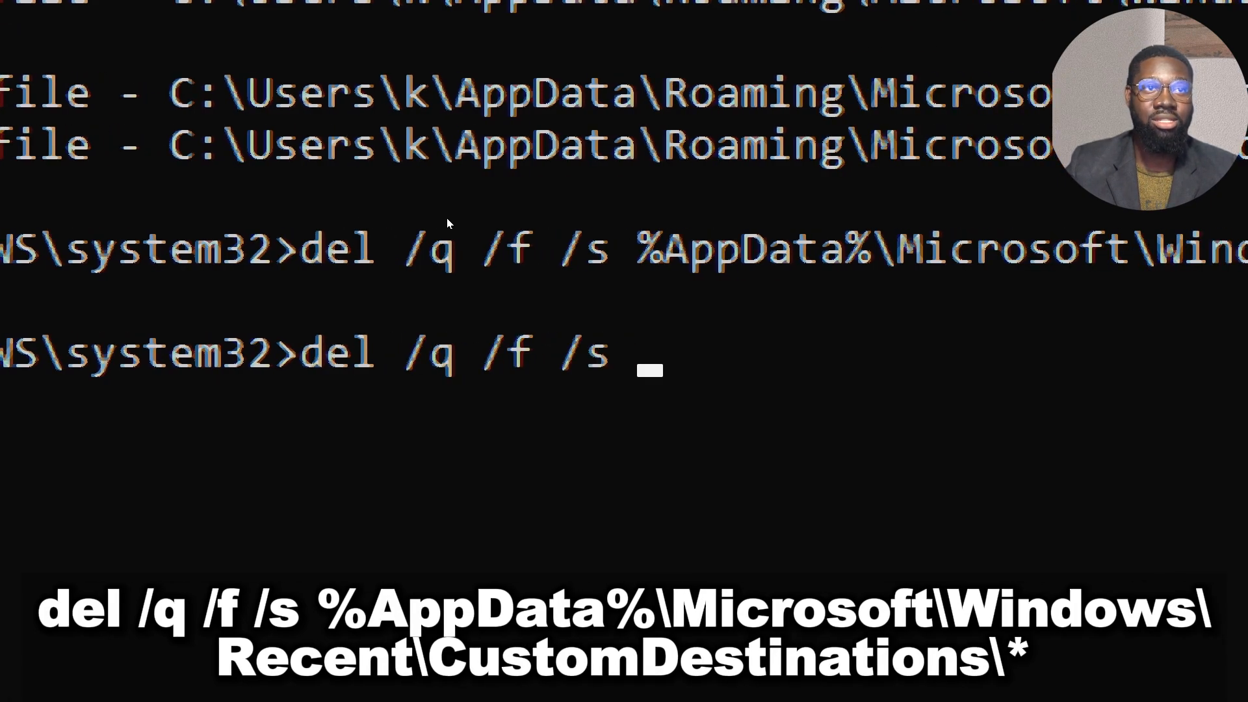
type("%AppData%\\Microsoft\\W")
type("del /q /f")
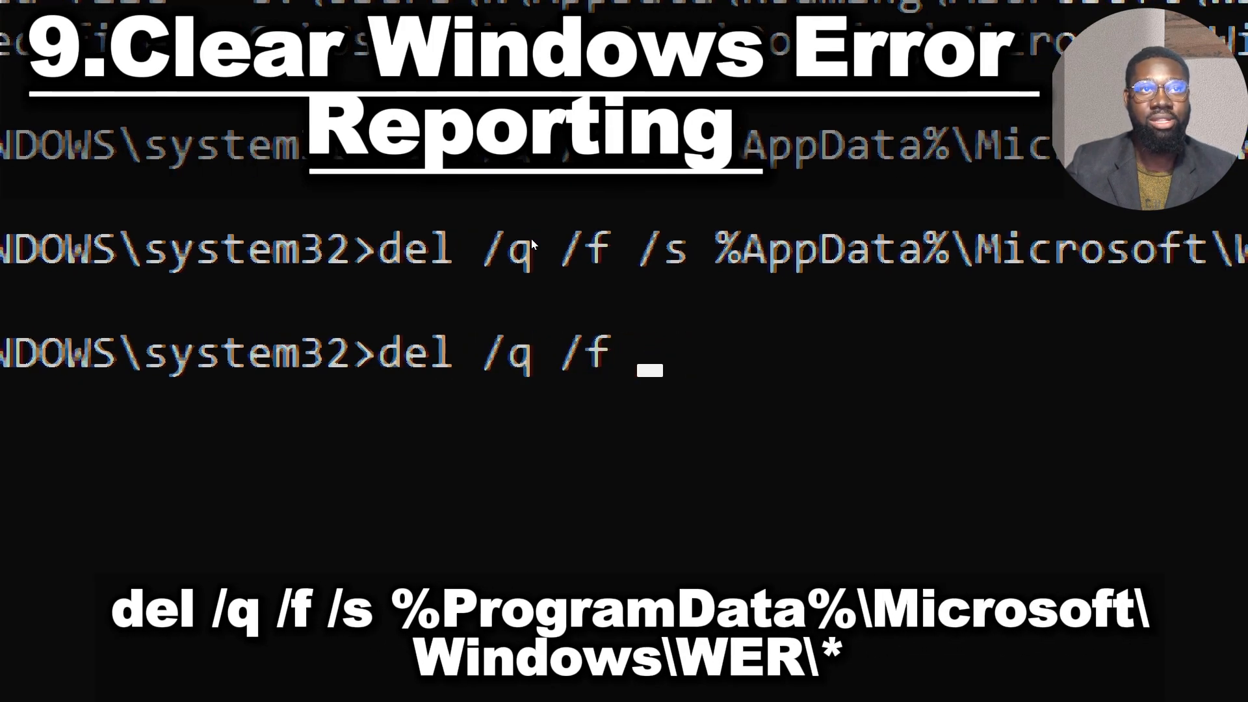
Delete all files in %ProgramData%\Microsoft\Windows\WER.
type("/s %ProgramData%\\Micros")
type("ipconfig /")
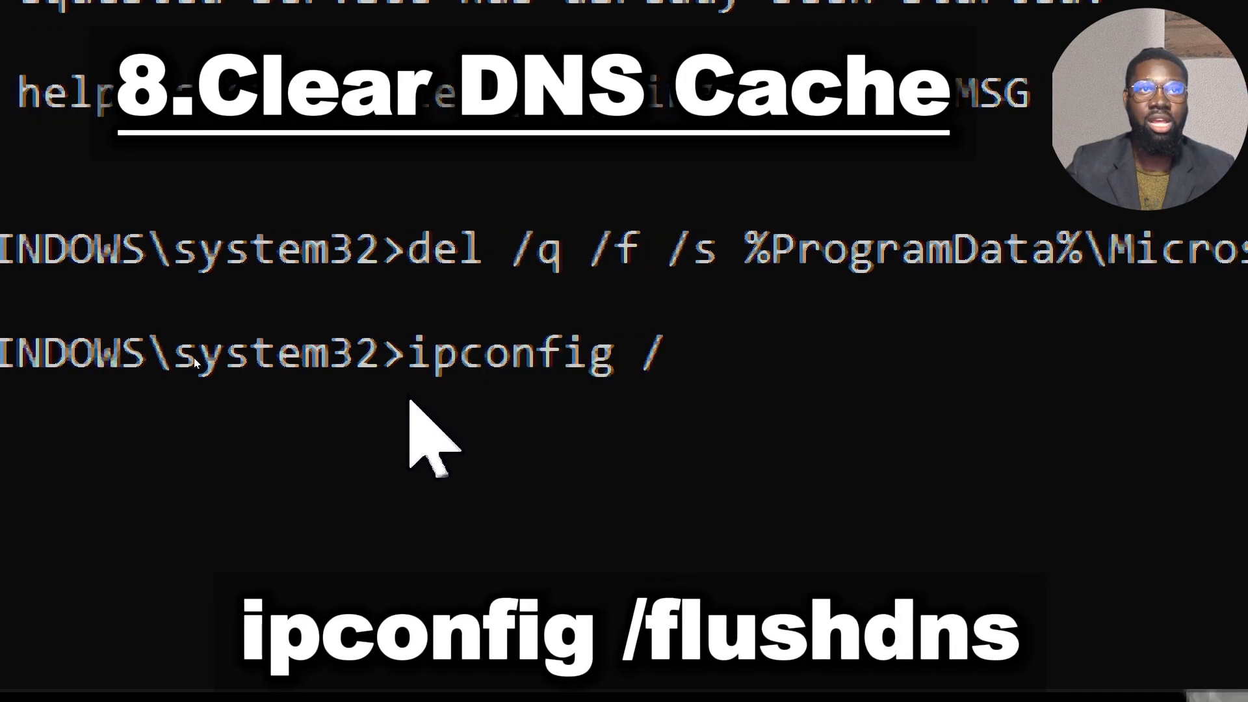
Run ipconfig /flushdns to clear the DNS resolver cache.
type("flushdns")
type("del")
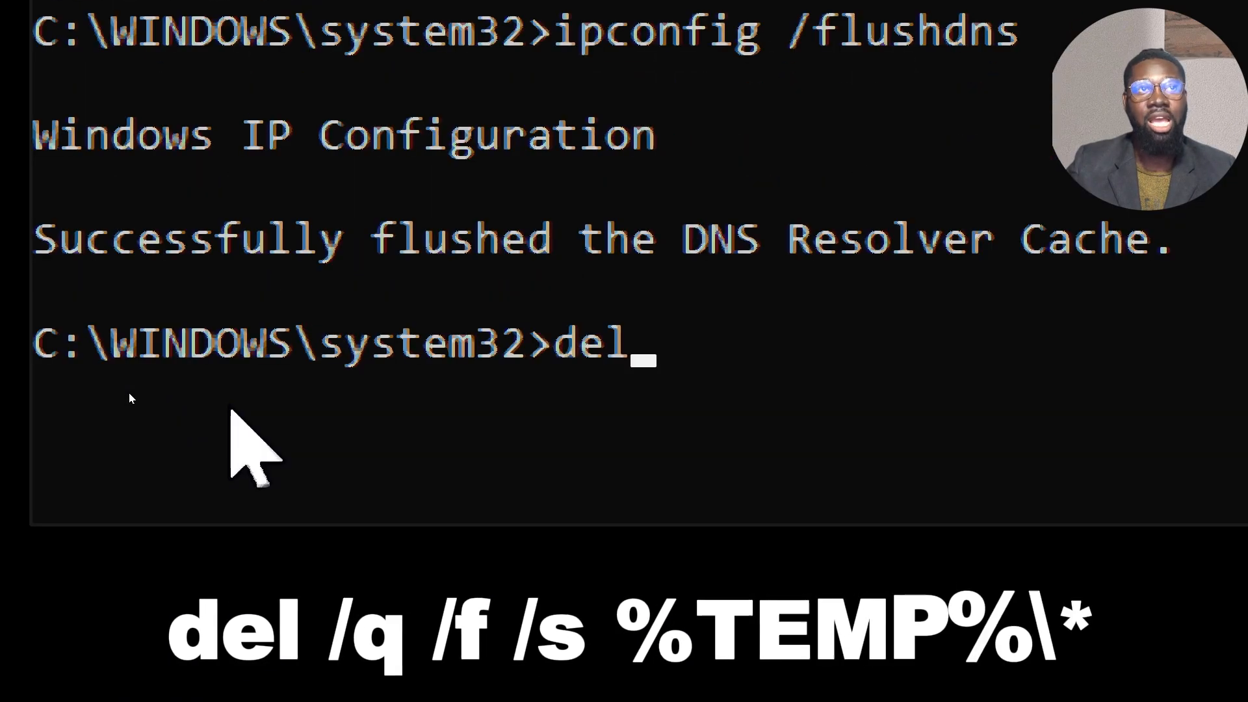
Delete all files in %TEMP% and C:\Windows\Temp with del /q /f /s.
type("/q")
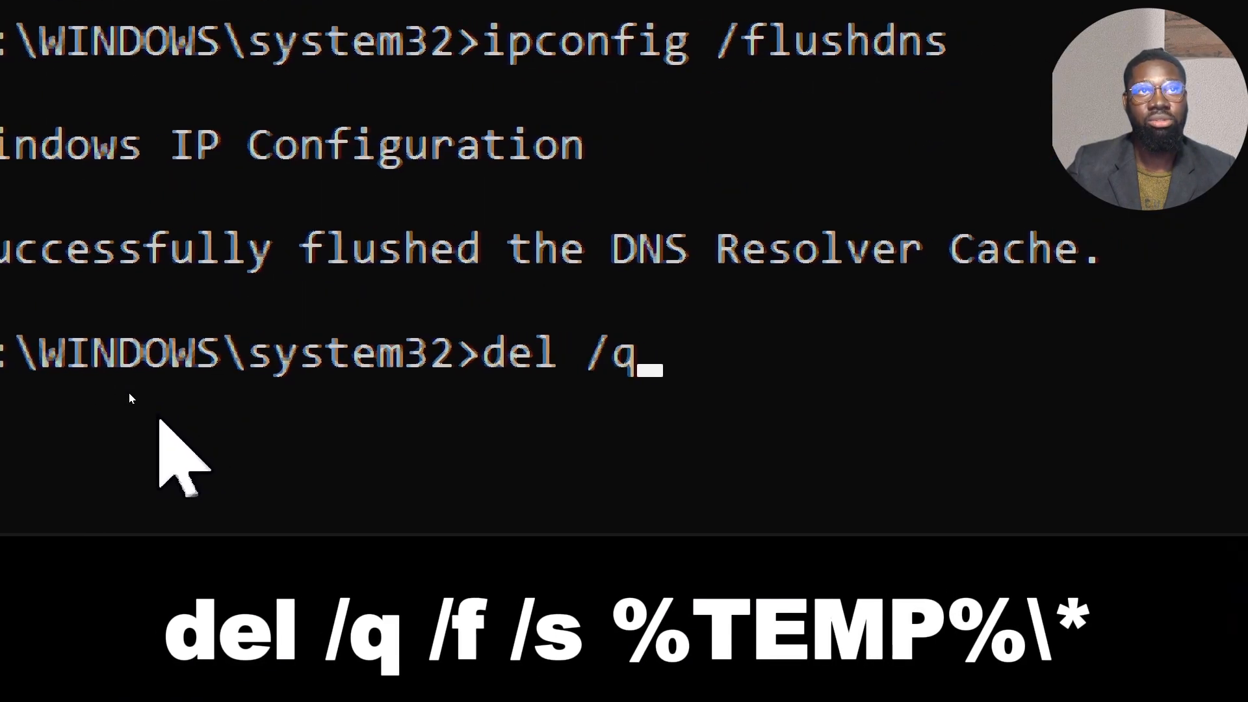
type("/f /s %")
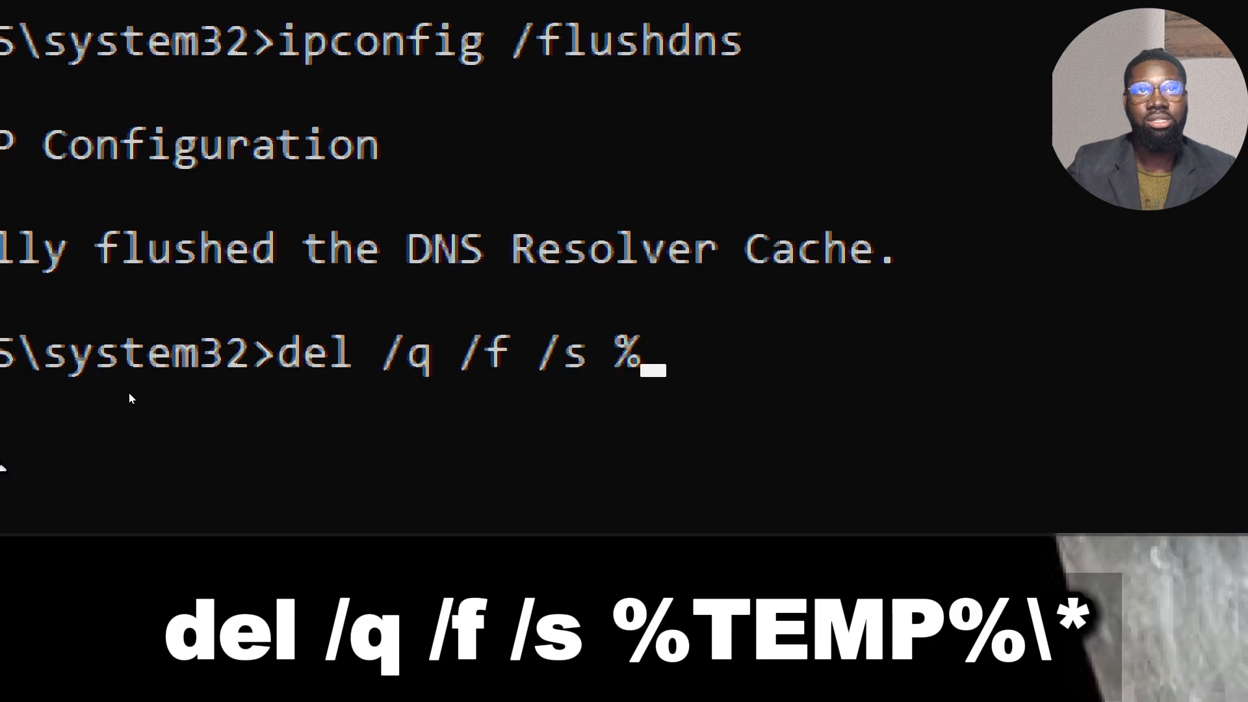
type("TEMP%\\*")
type("del /q /f")
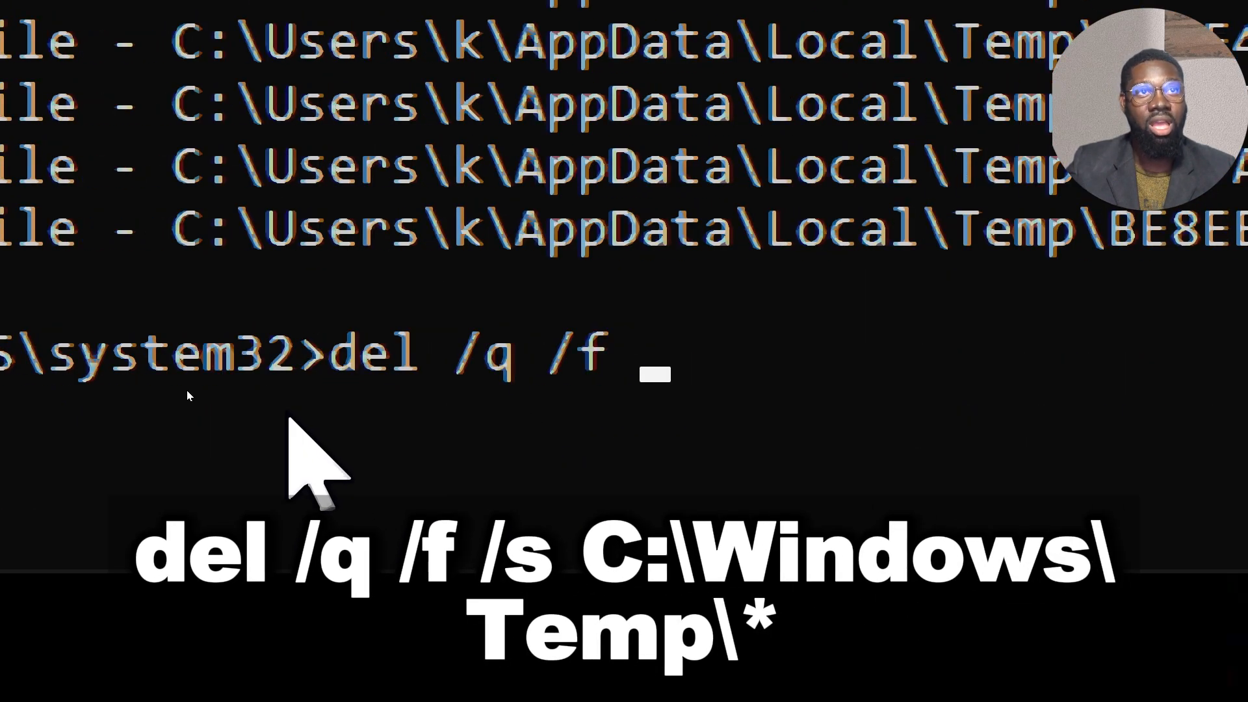
type("/s C:\\Windows\\Temp\\*")
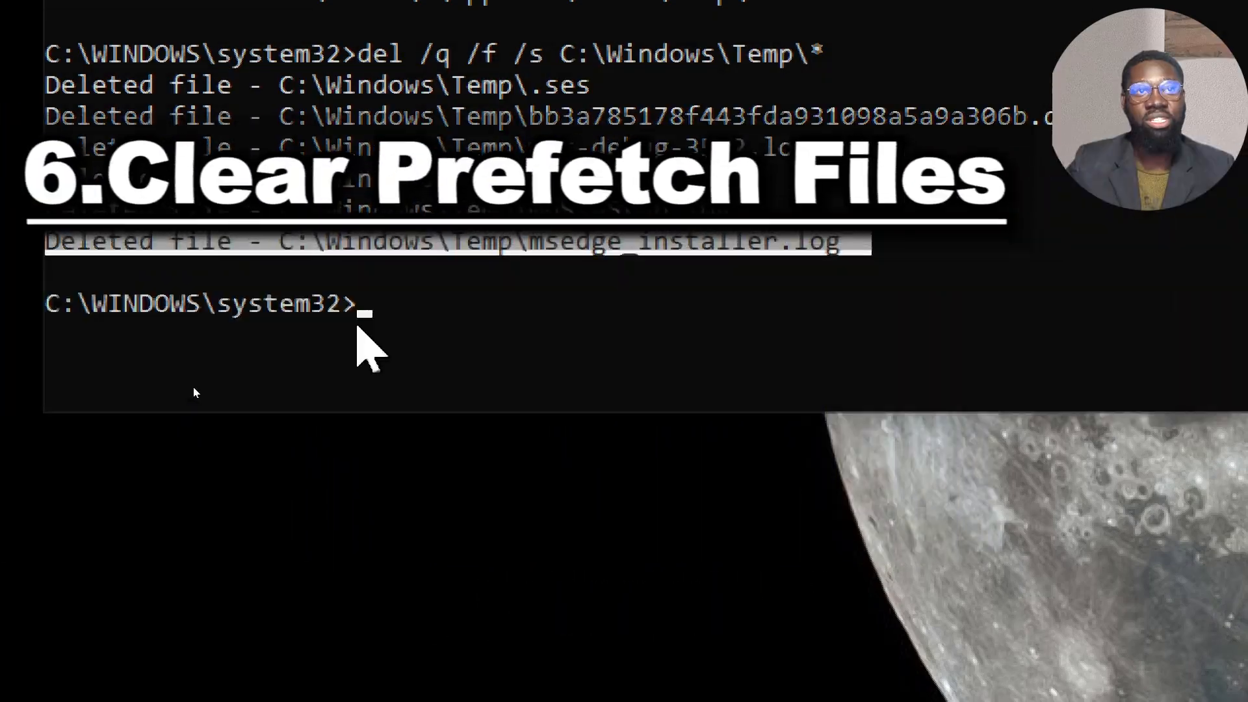
type("del")
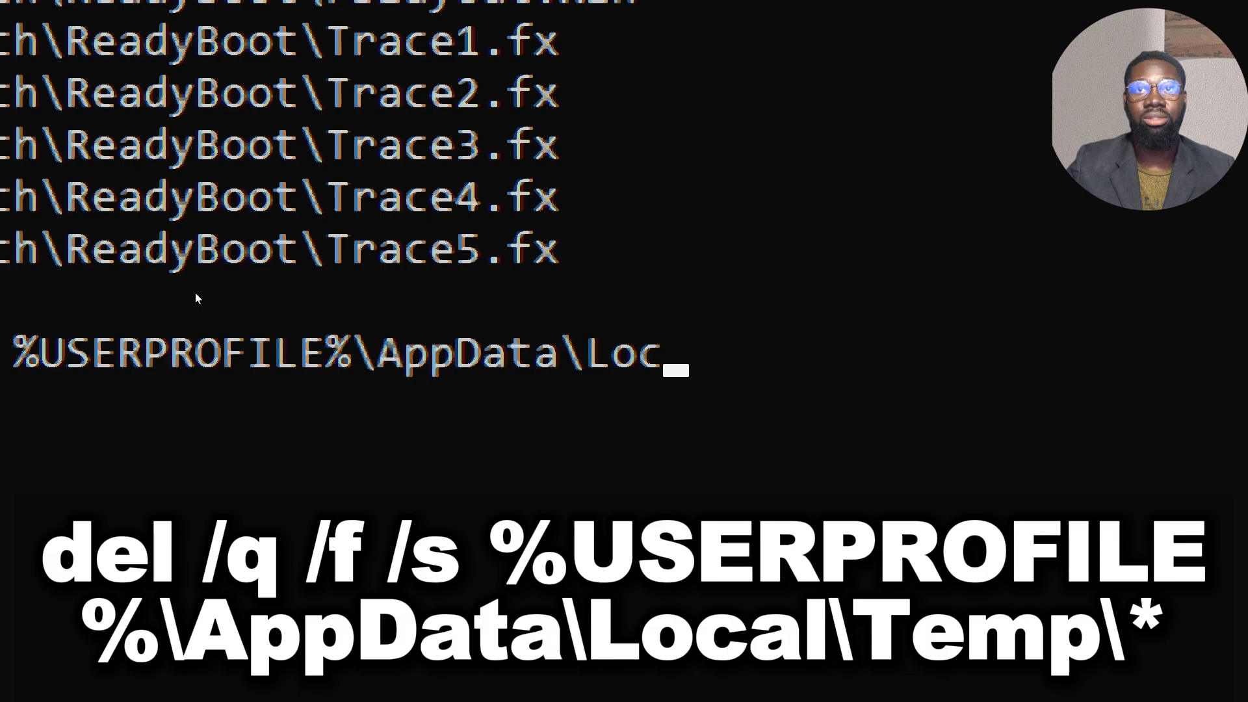
Delete files in %USERPROFILE%\AppData\Local\Temp, leaving in-use files behind.
type("al\\Temp\\")
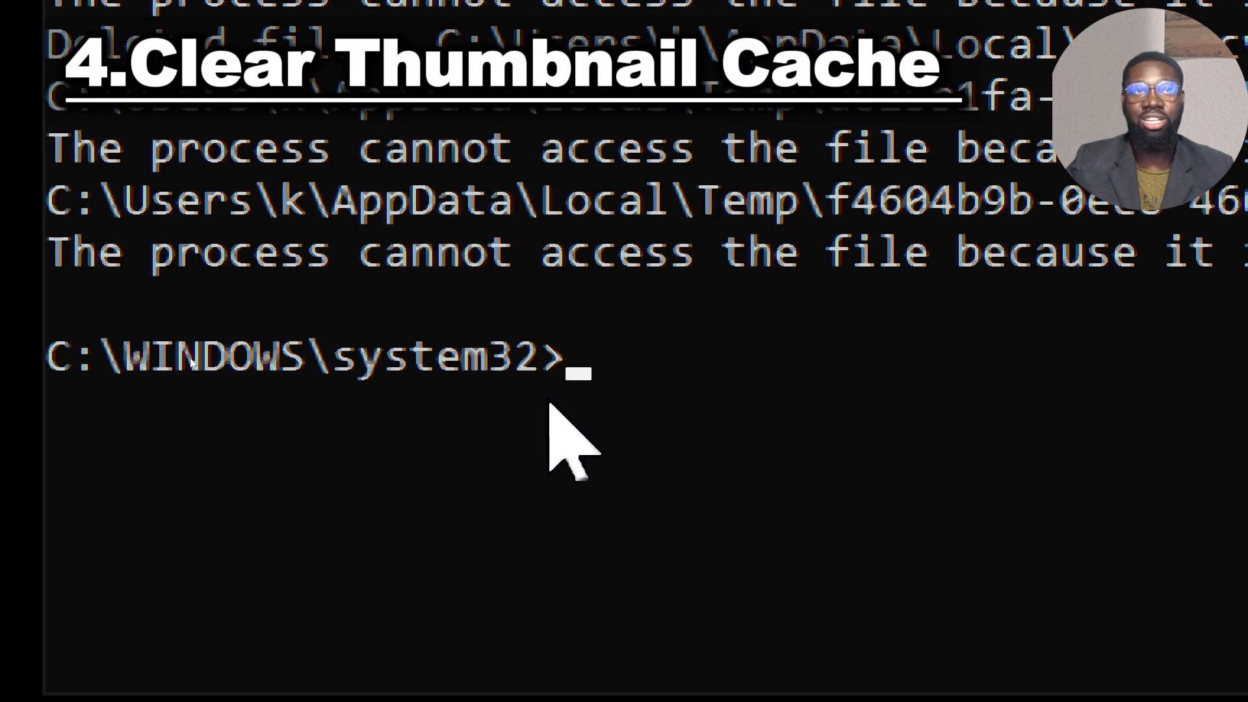
Force-delete all thumbcache_*.db files under the user's Explorer folder with del /q /f /s.
type("del")
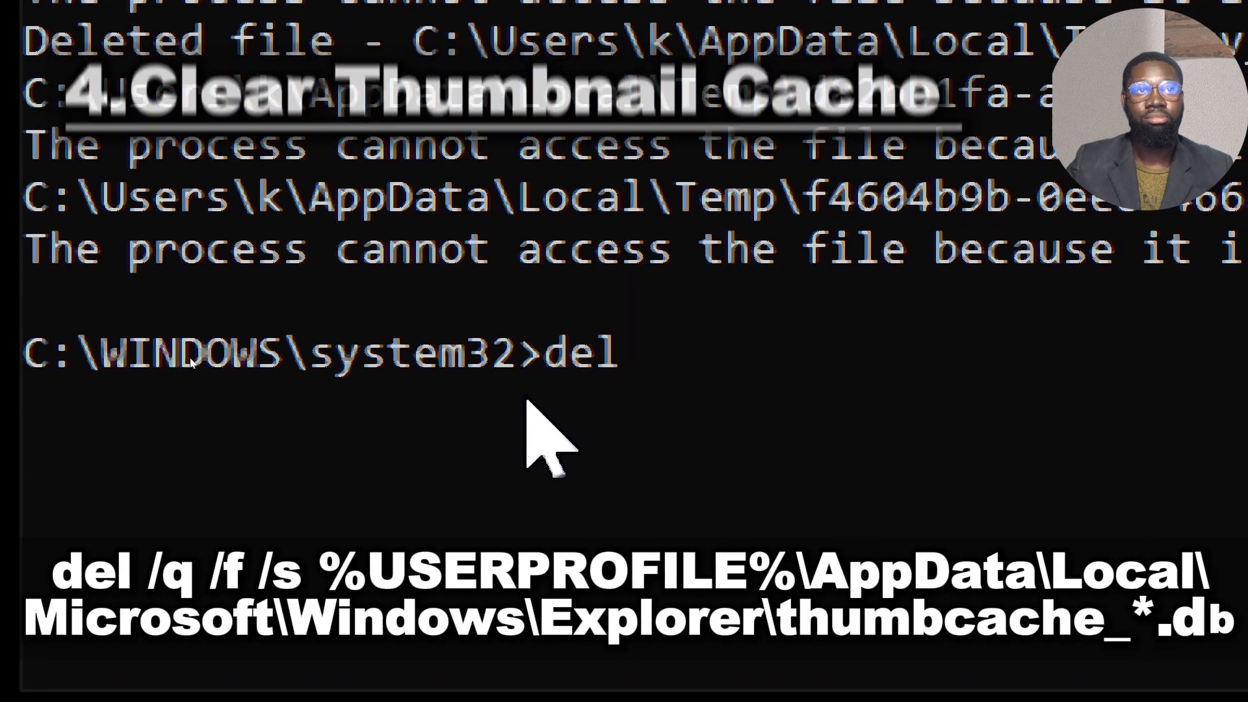
type("/q /f")
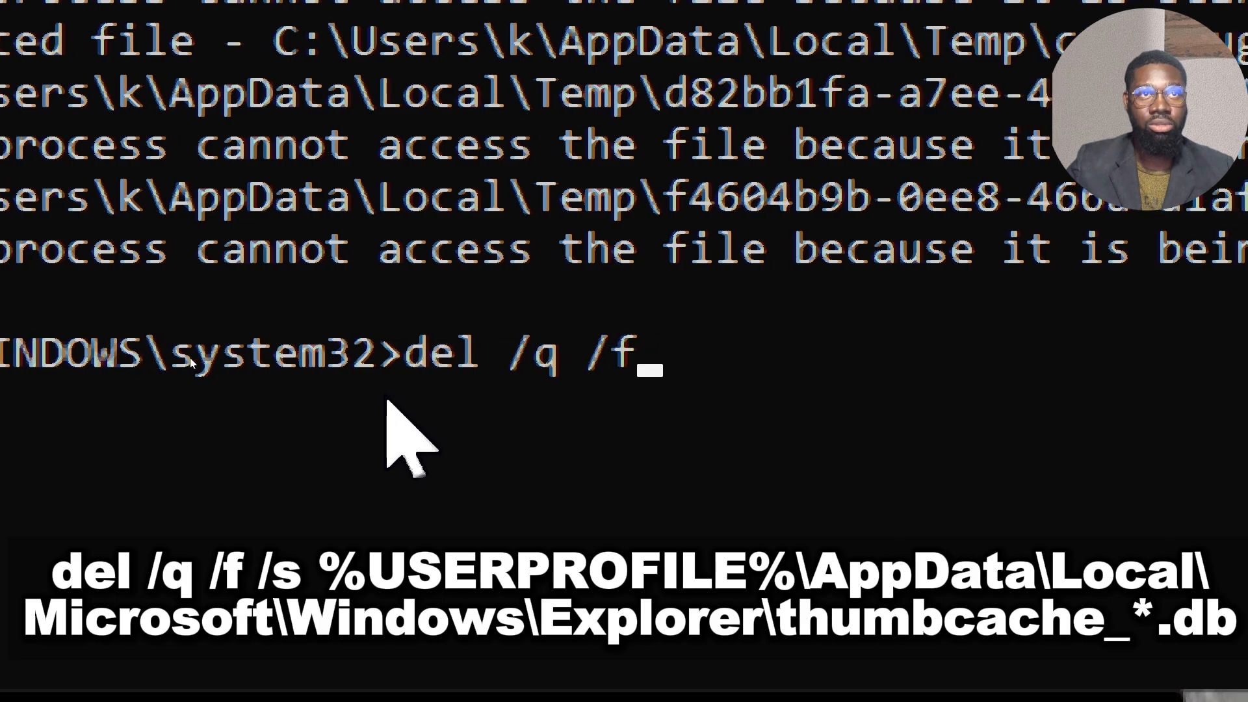
type("/s %")
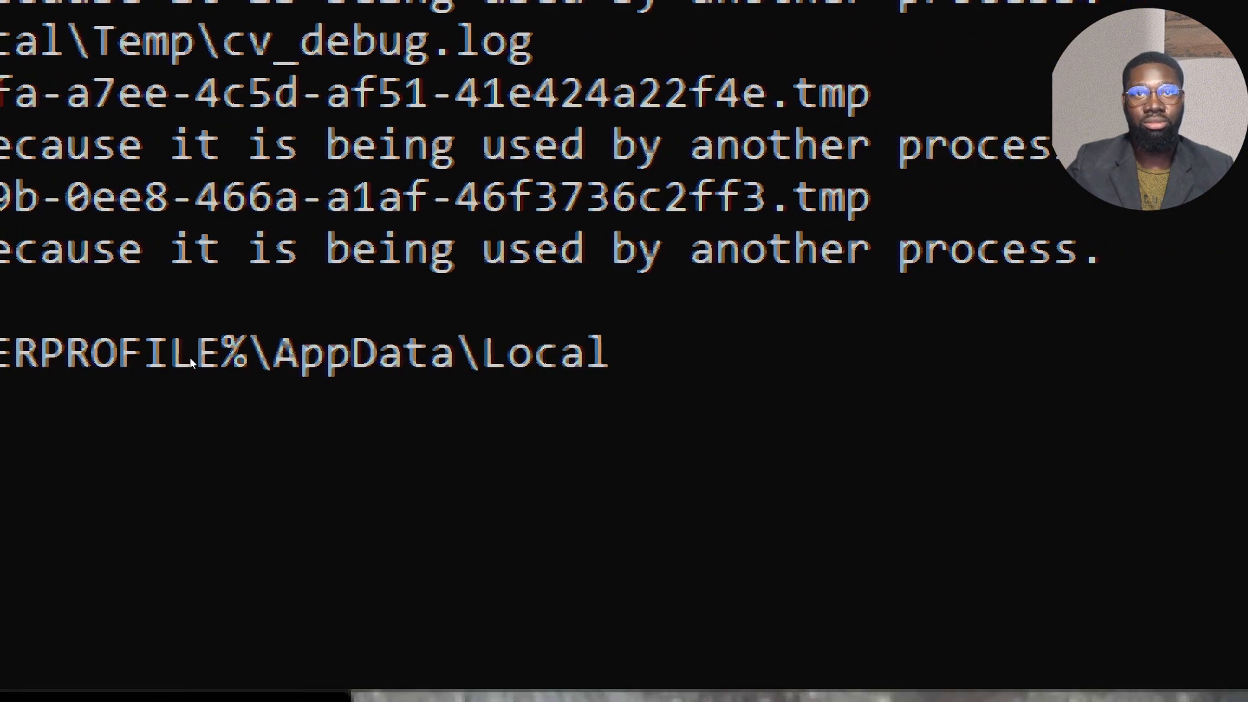
type("\\Micro")
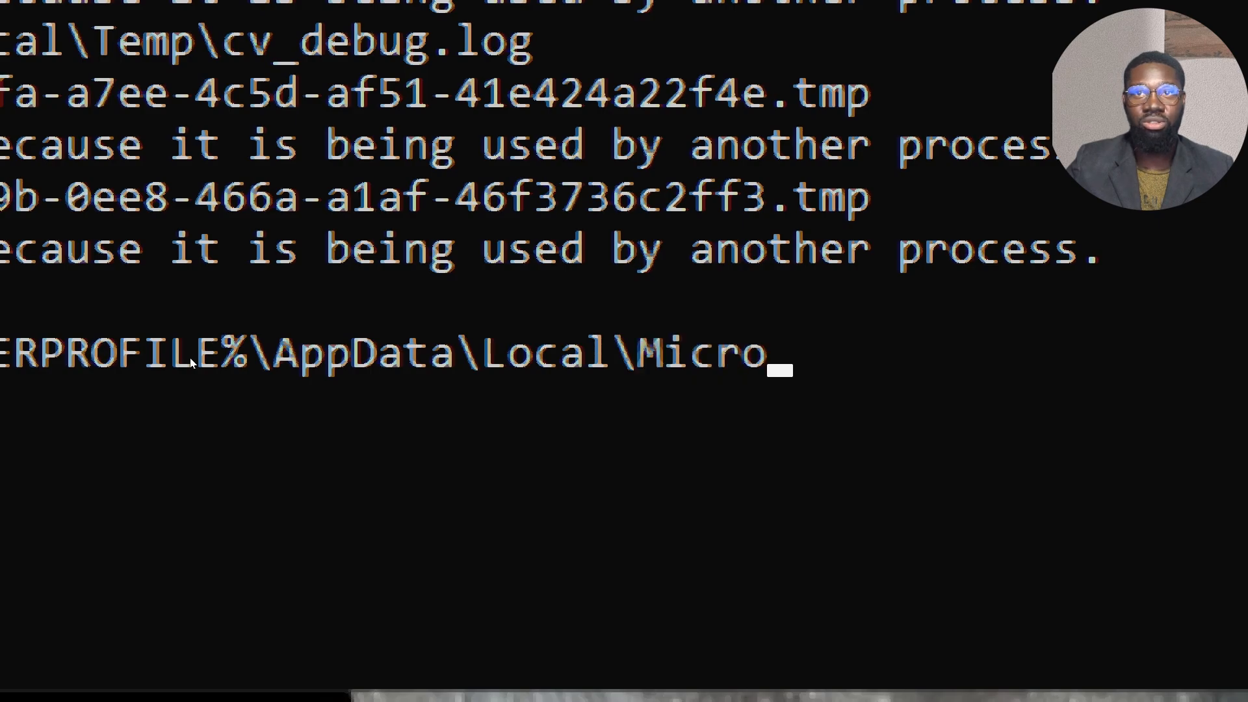
type("soft\\Windows\\Explo")
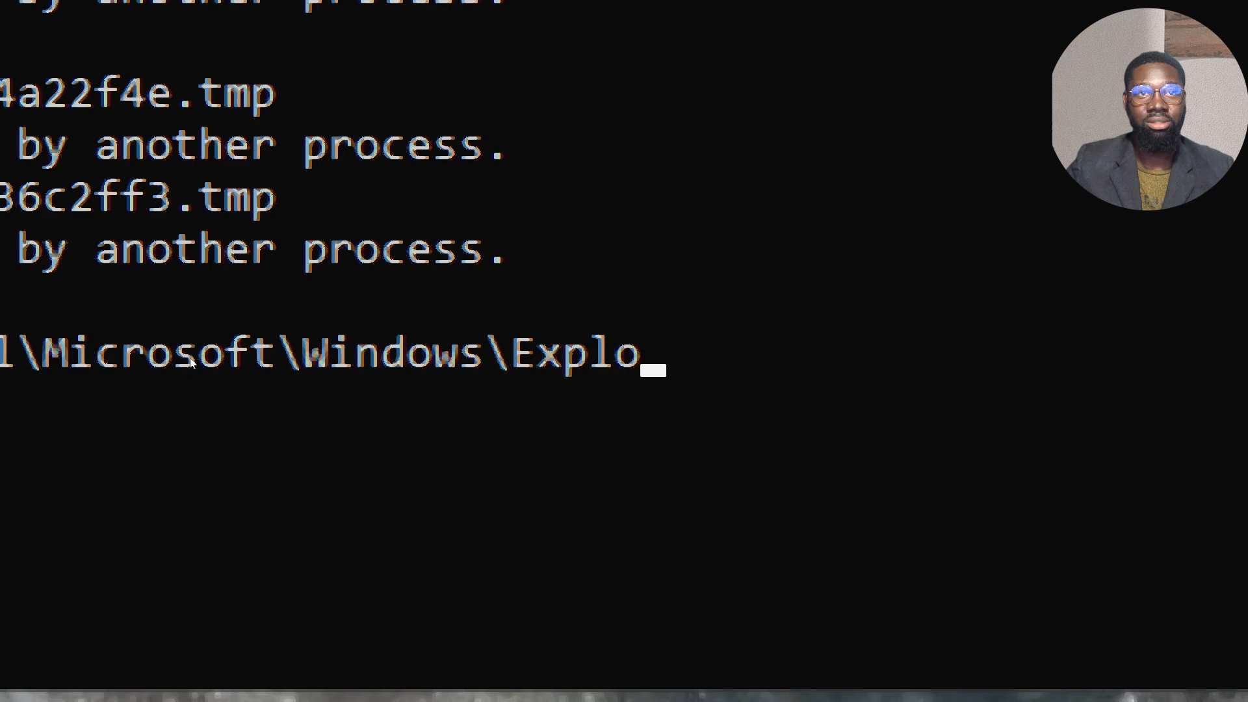
type("rer\\thum")
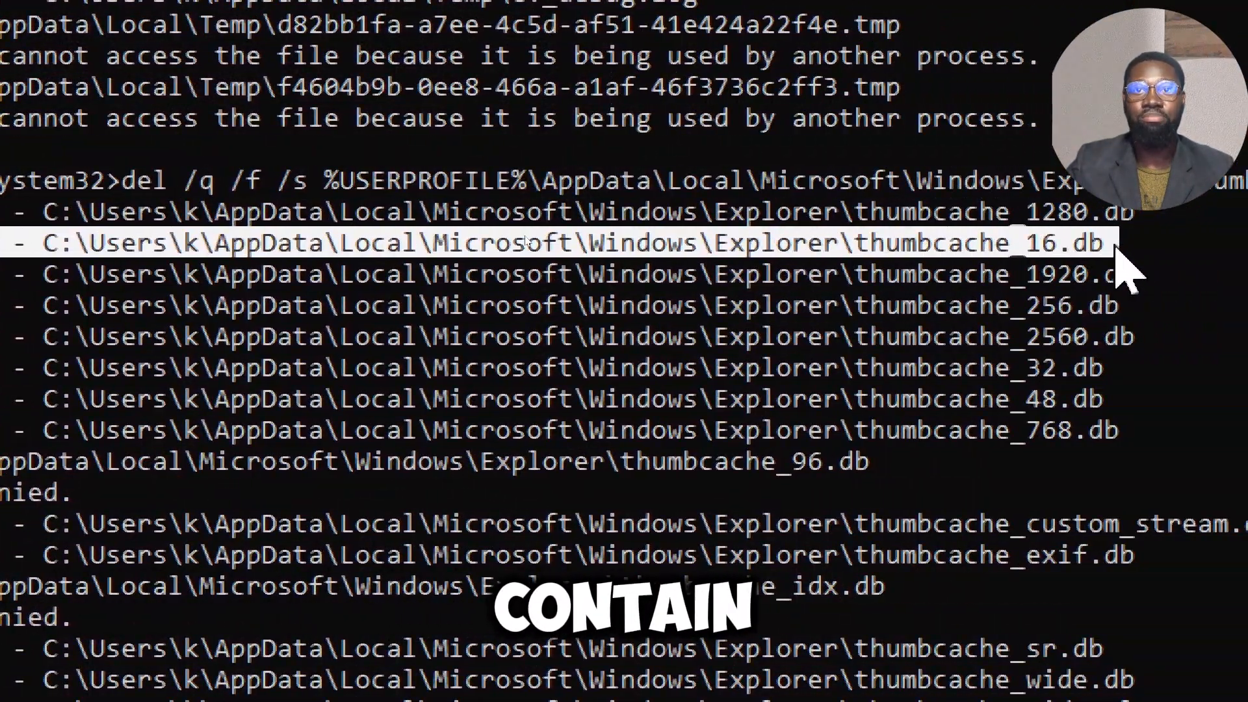
scroll("down", 3)
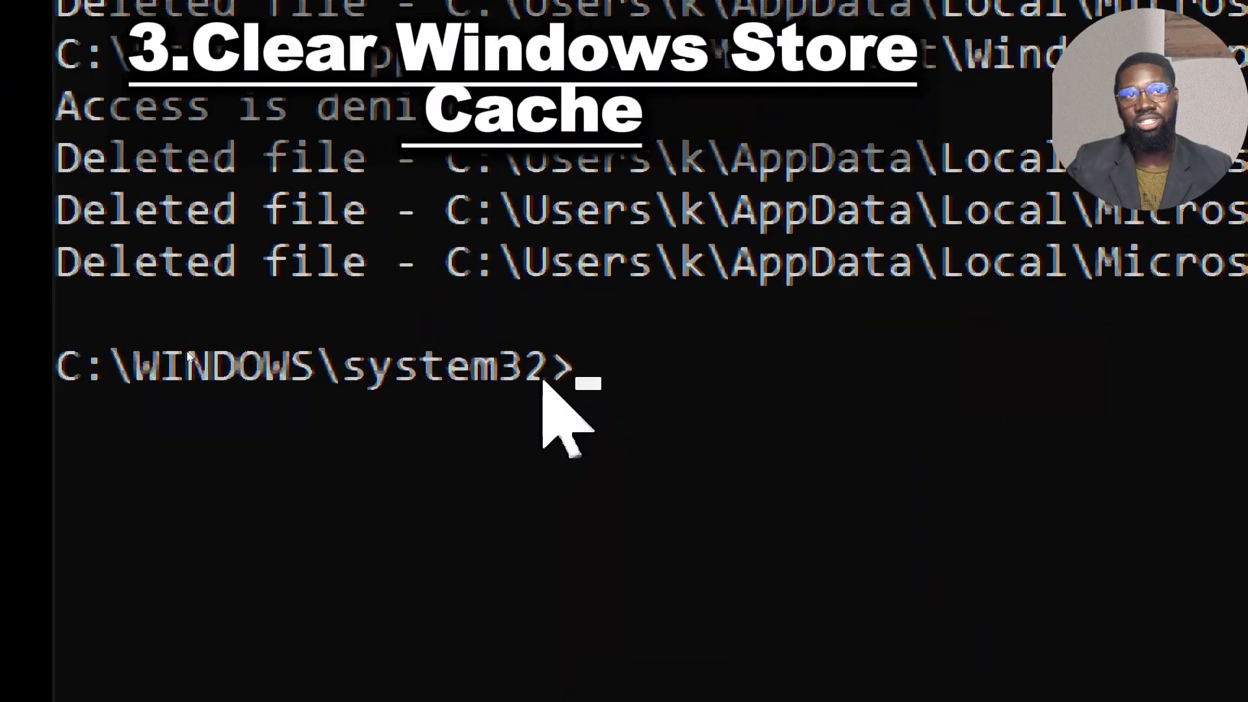
Run wsreset.exe to reset the Microsoft Store cache.
type("wsreset.exe")
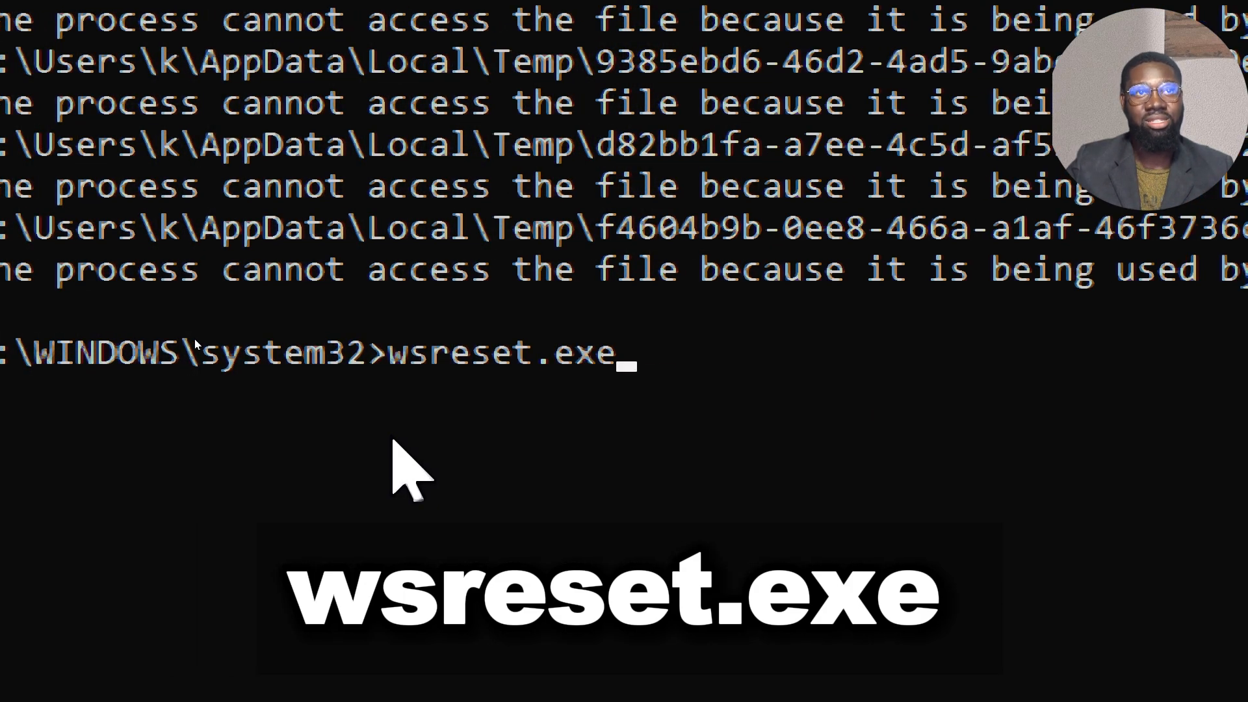
key("enter")
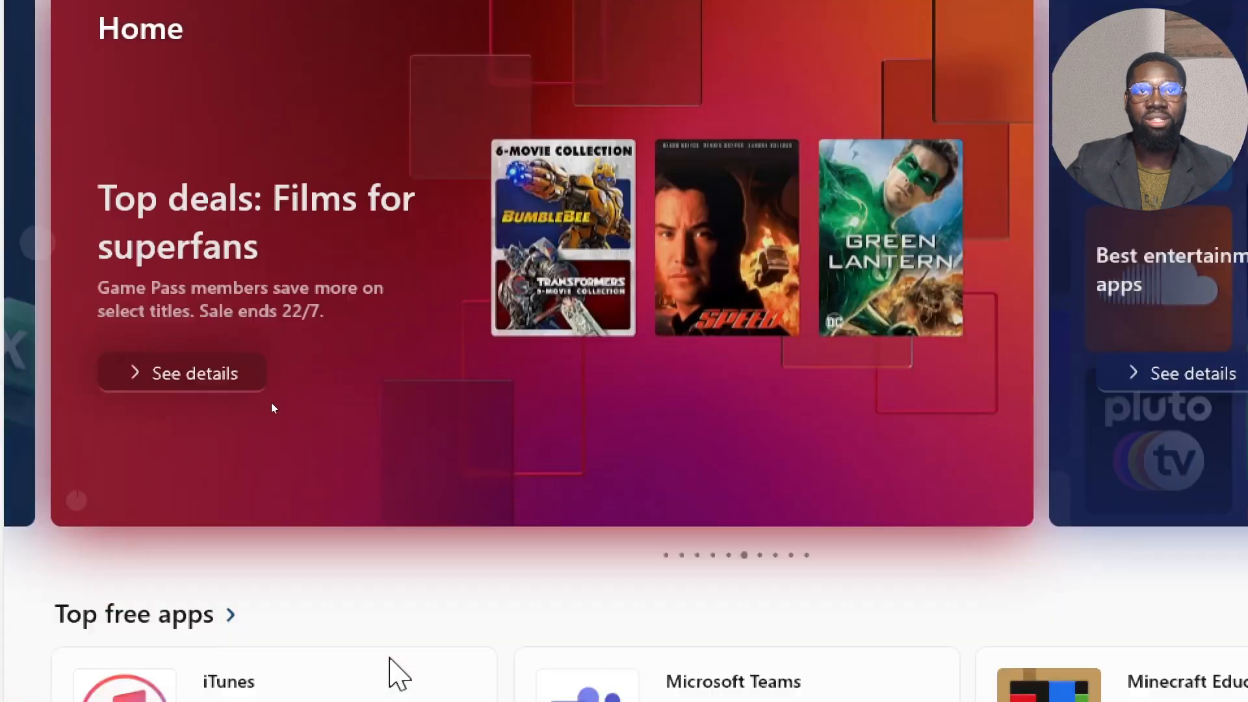
scroll("down", 3)
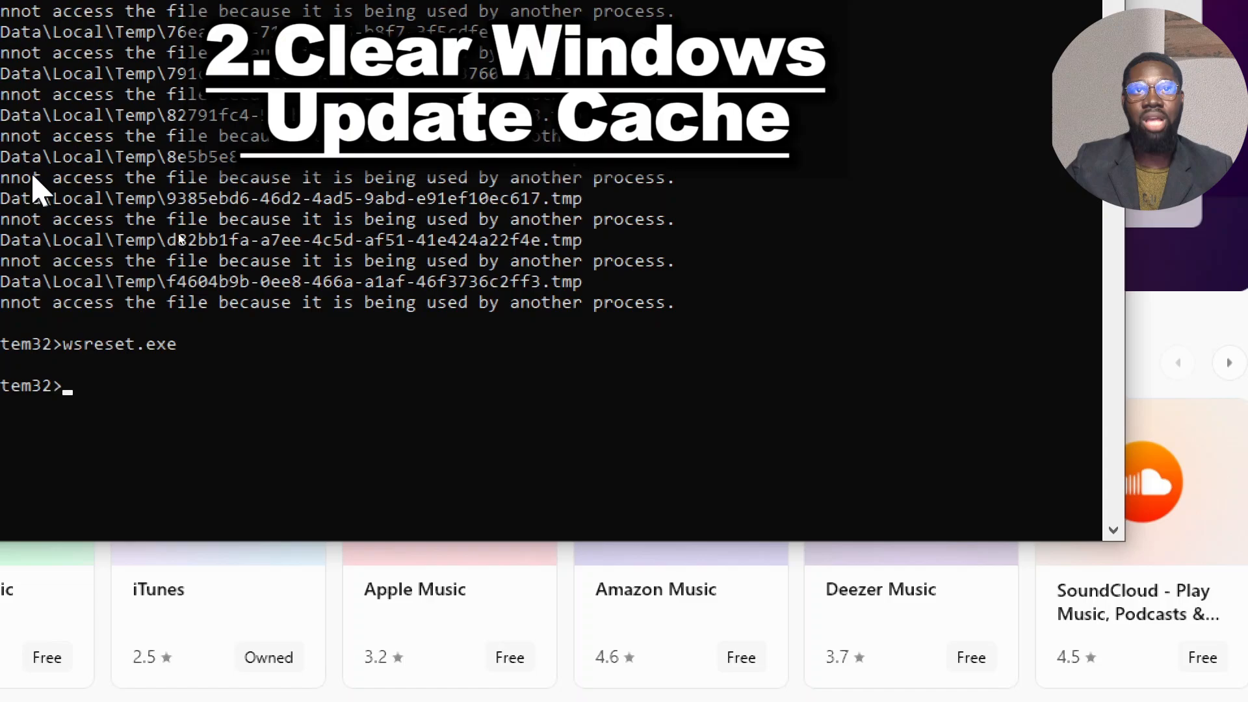
Stop the Windows Update service with net stop wuauserv.
type("net")
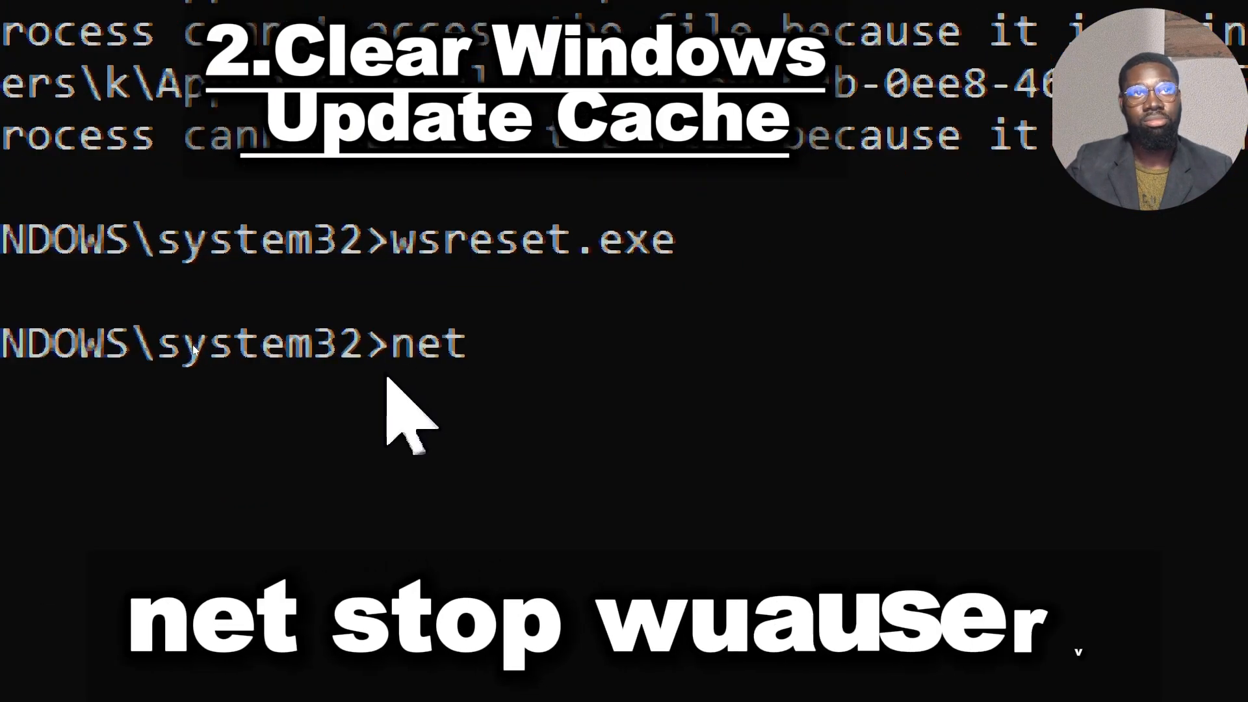
type("stop")
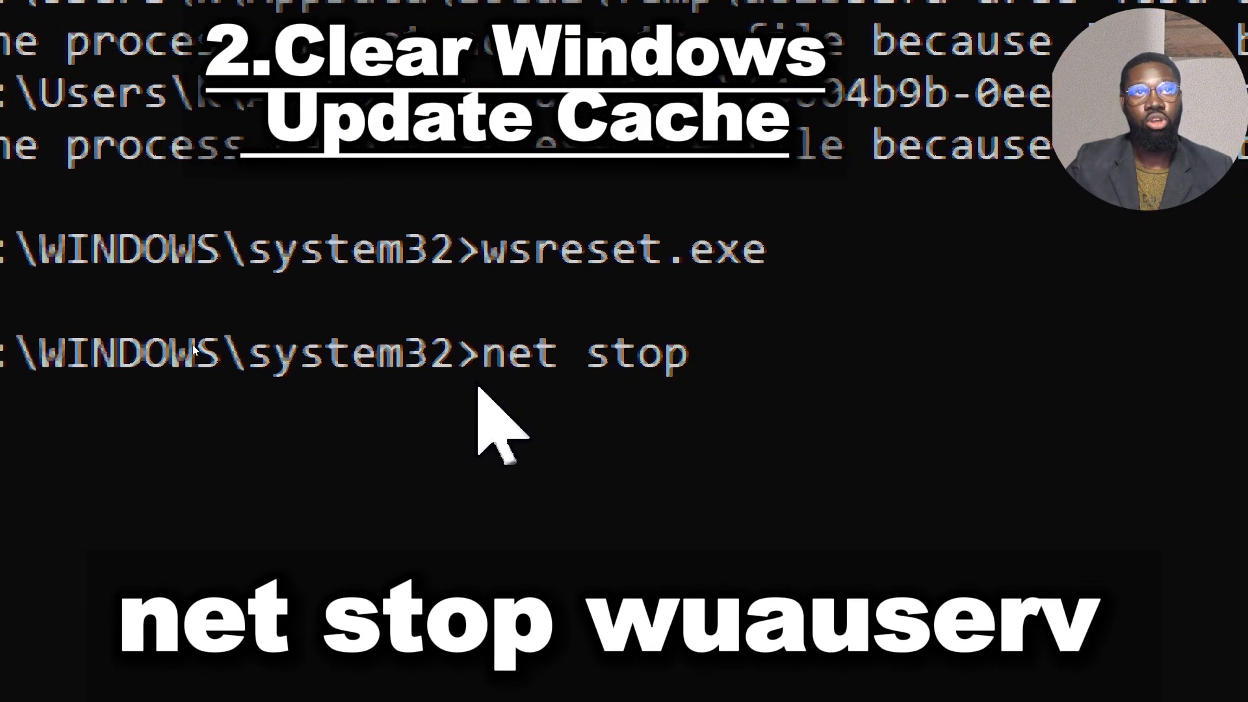
type("wuaus")
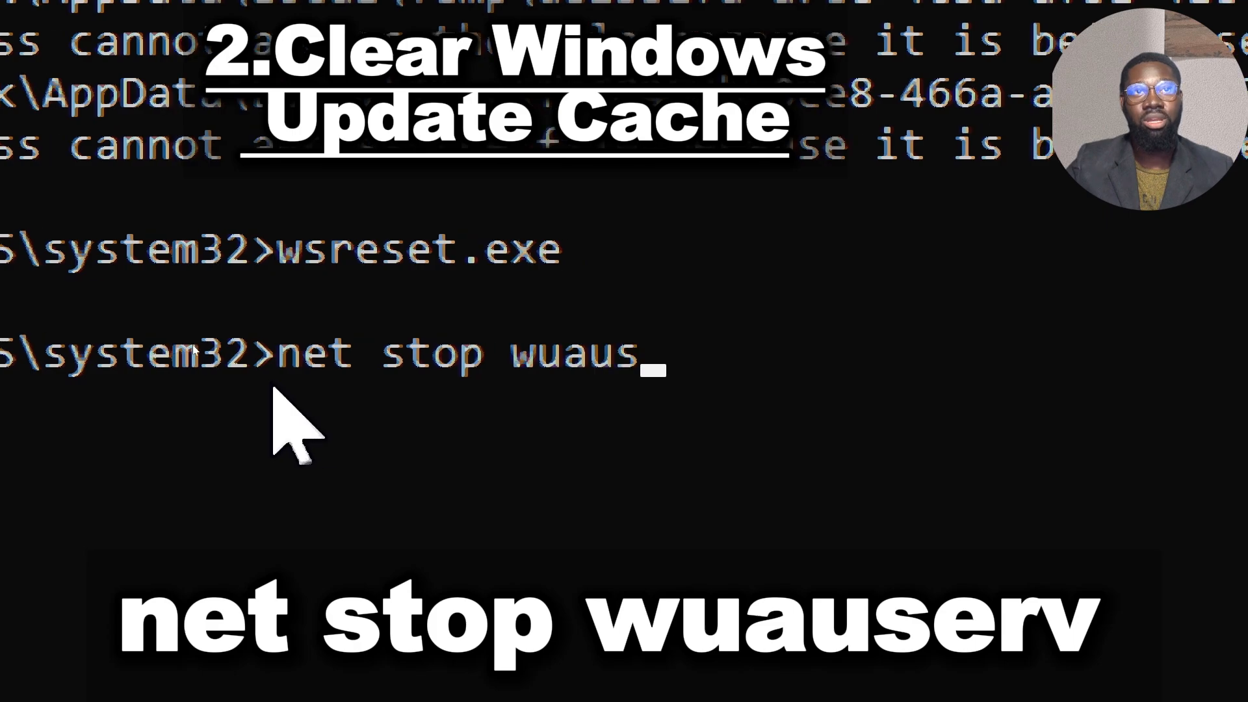
type("erv")
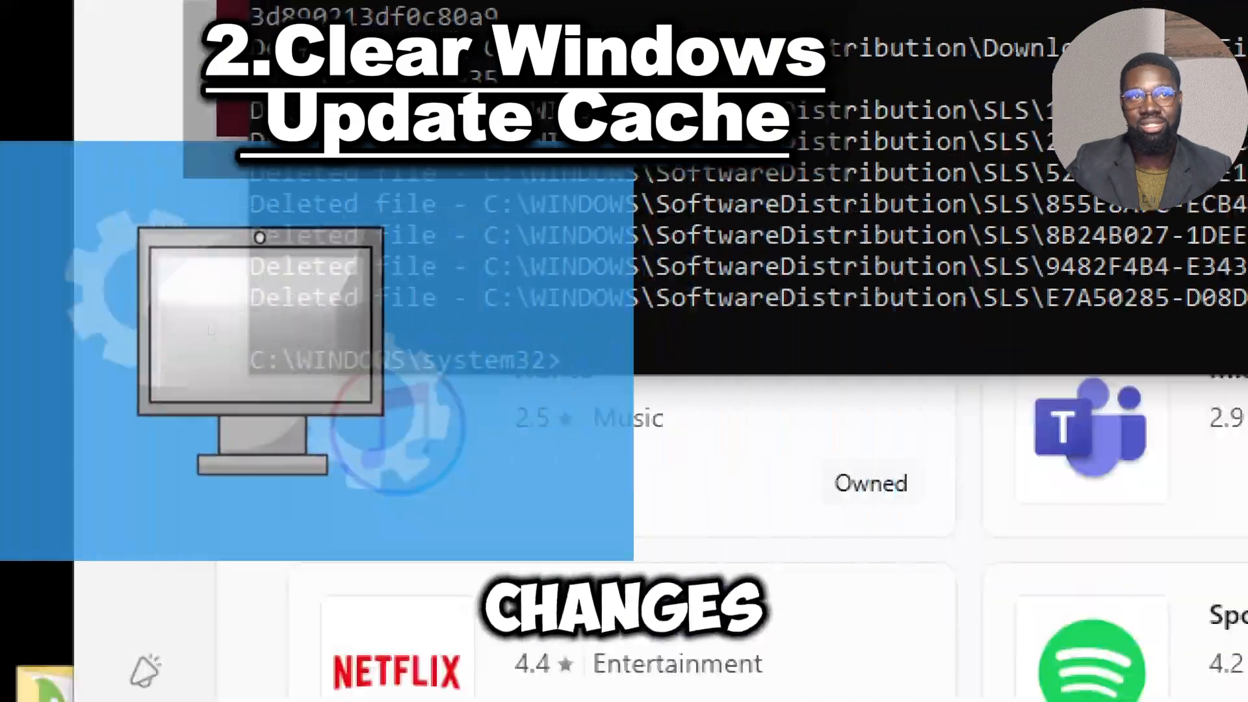
Restart the Windows Update service with net start wuauserv.
type("net start wua")
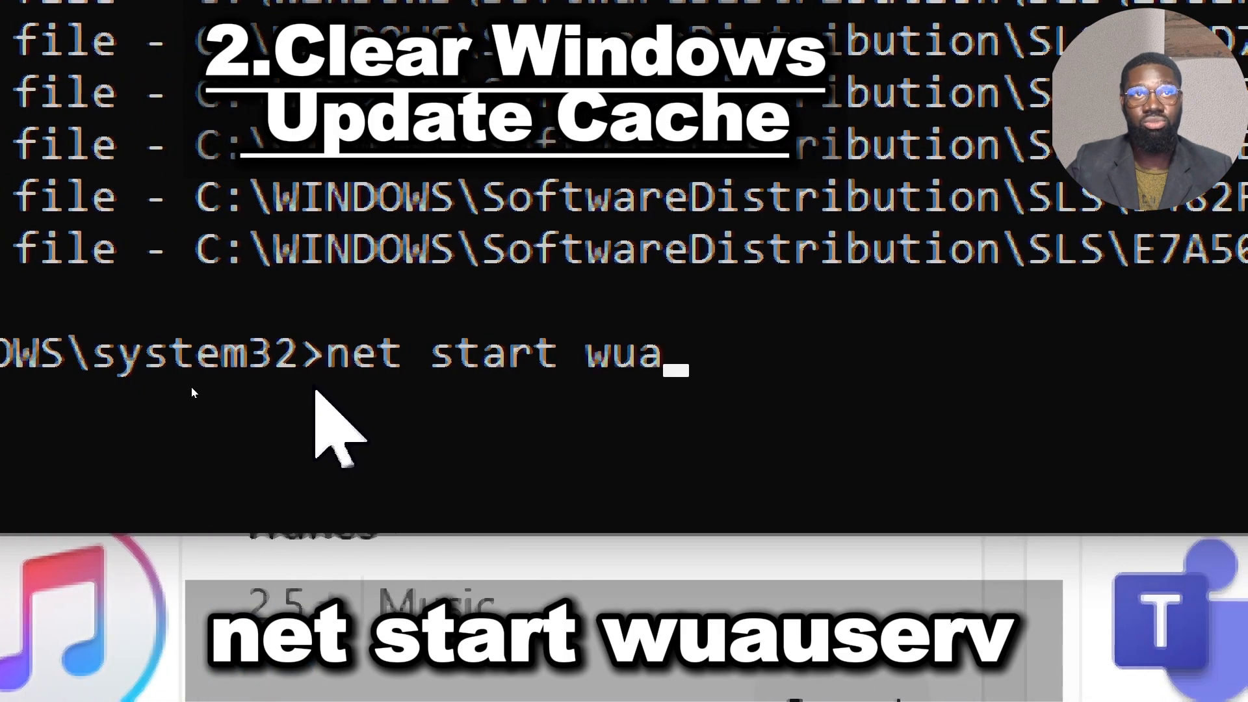
type("userv")
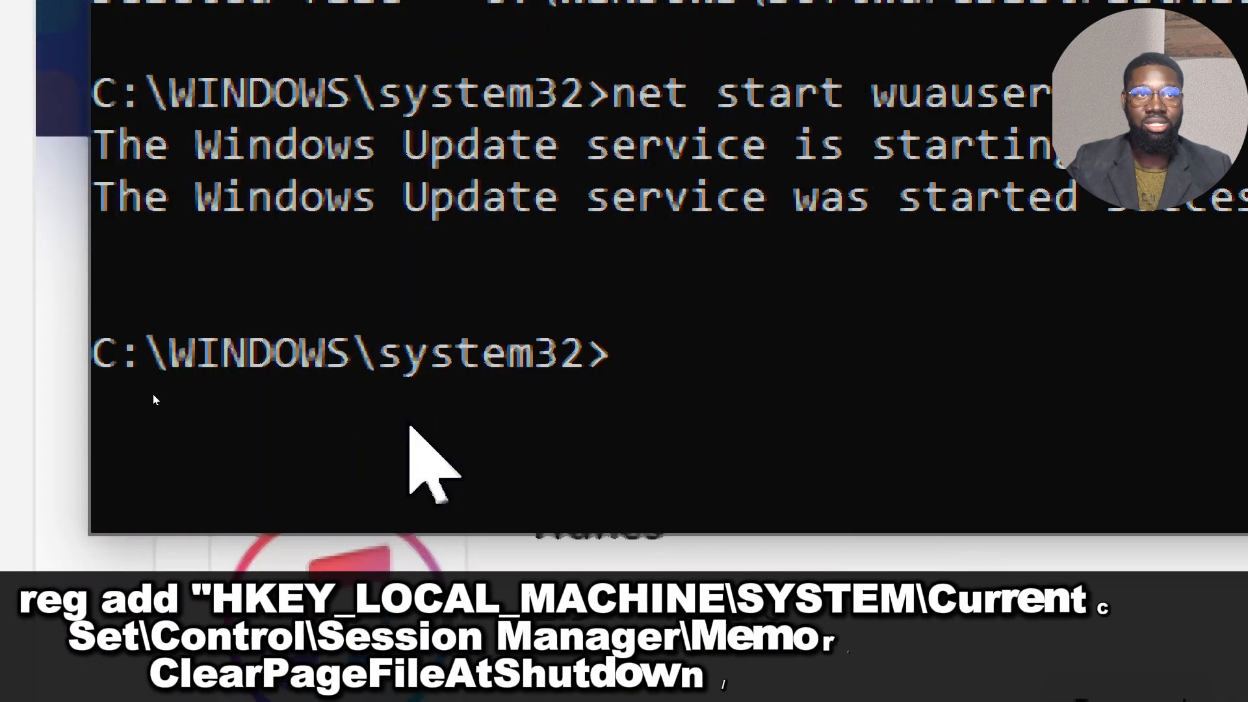
Set ClearPageFileAtShutdown to 1 under Memory Management via reg add.
type("reg add")
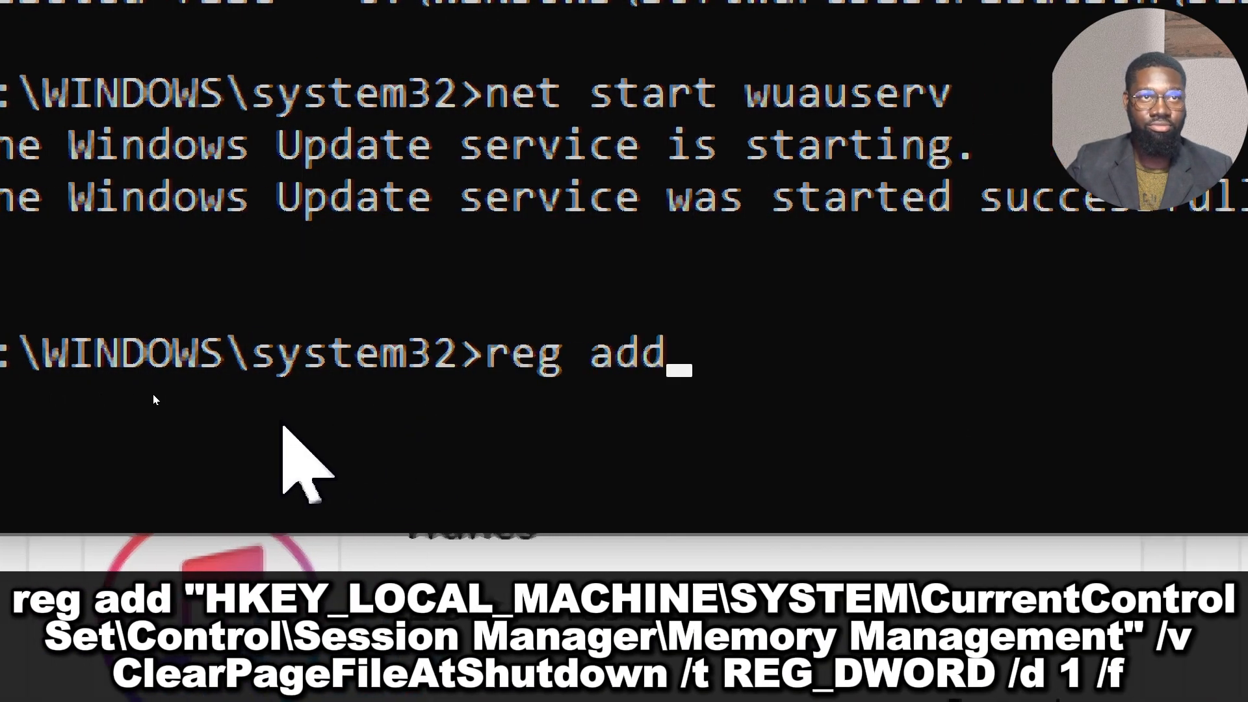
type("\"HKE")
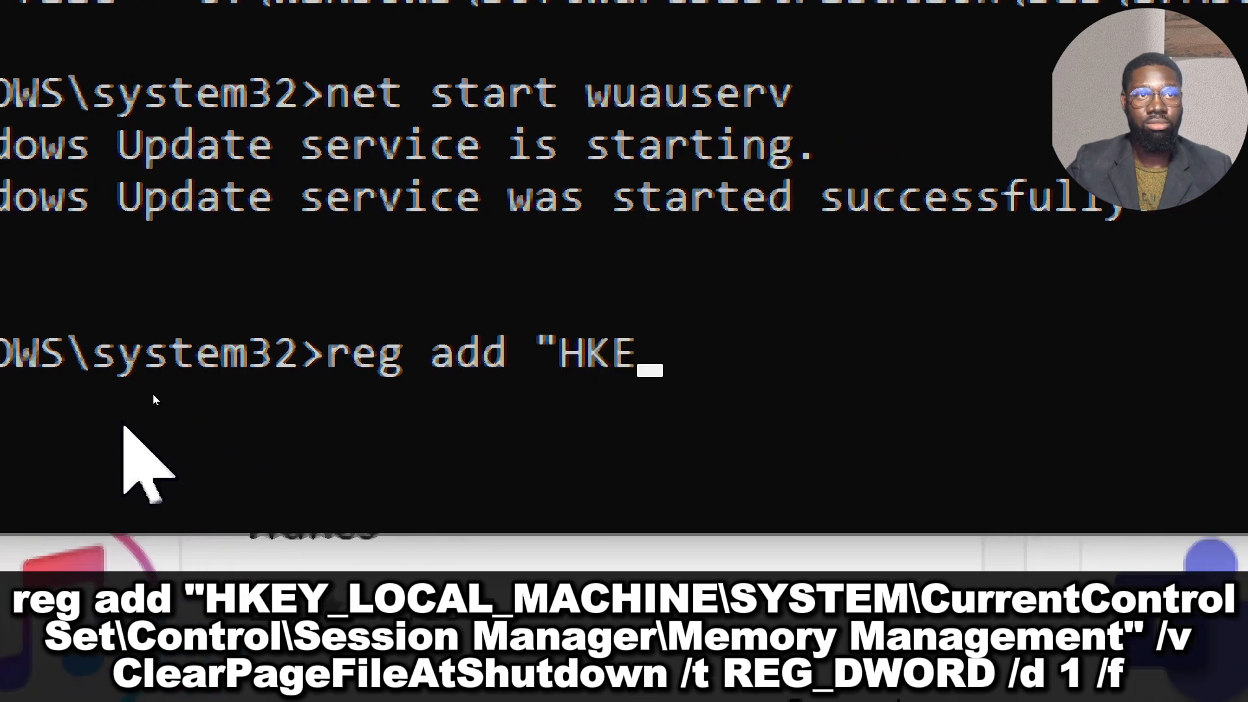
type("Y_LOCAL_")
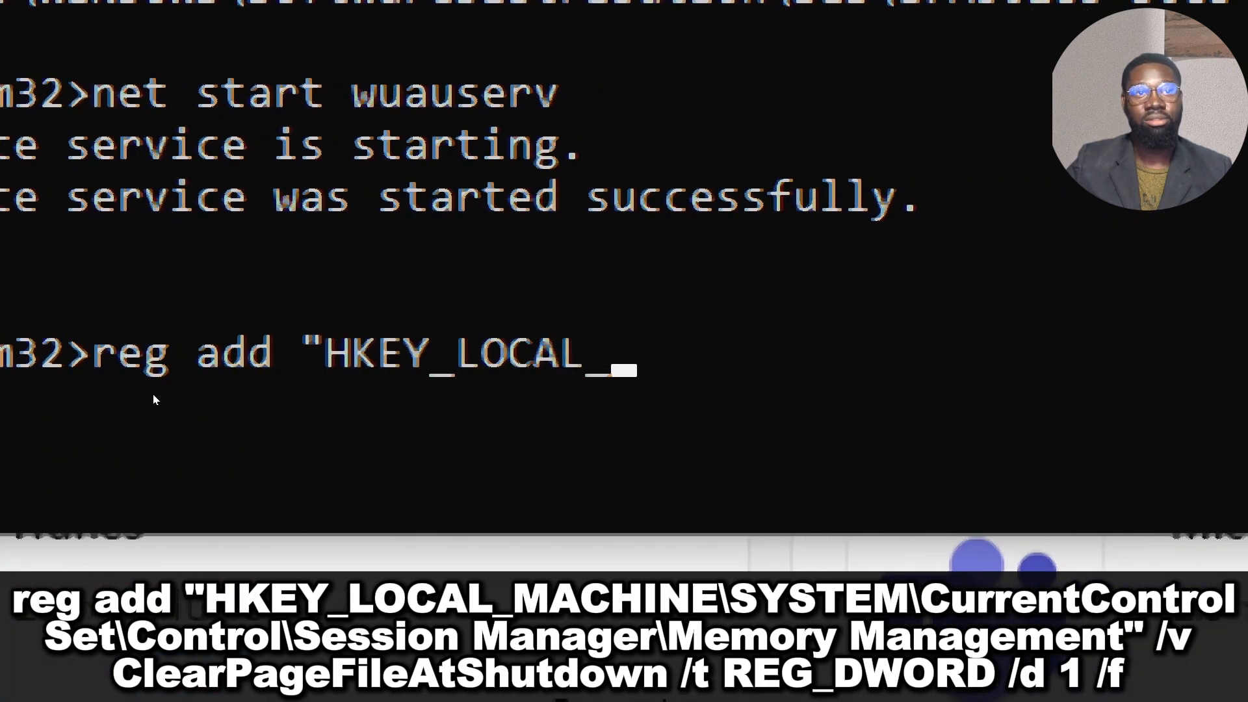
type("MACHINE")
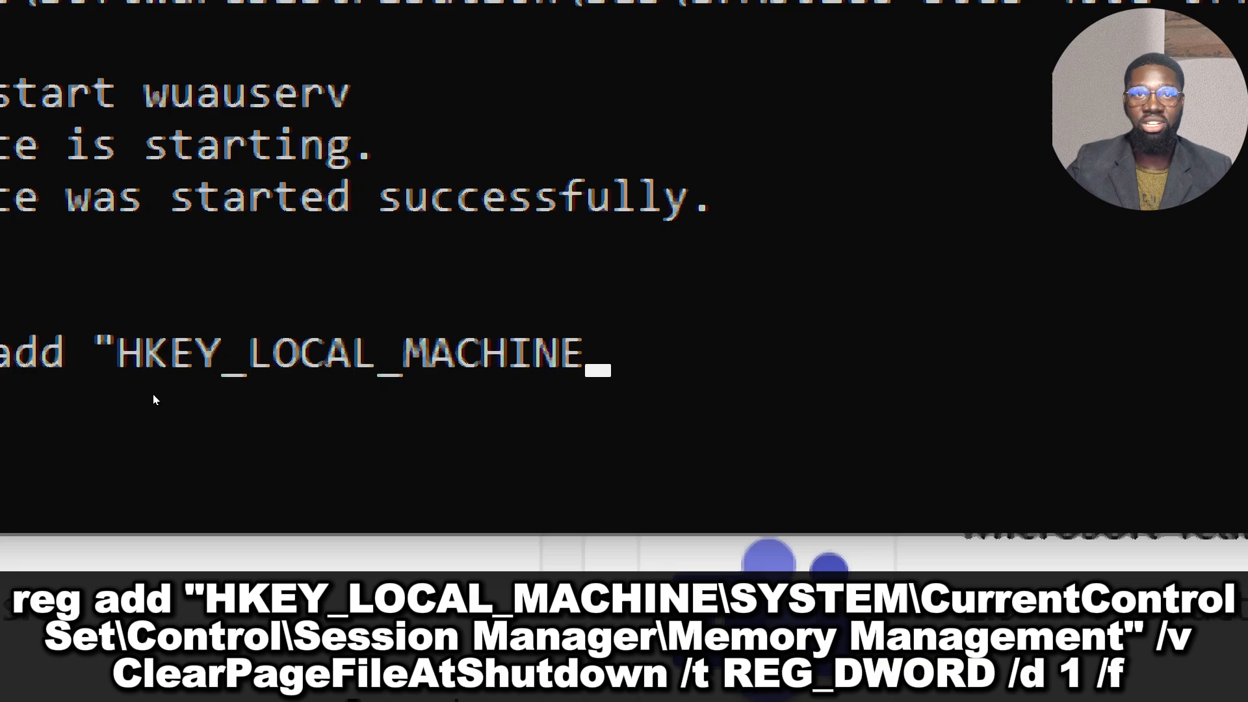
type("\\SYSTEM\\")
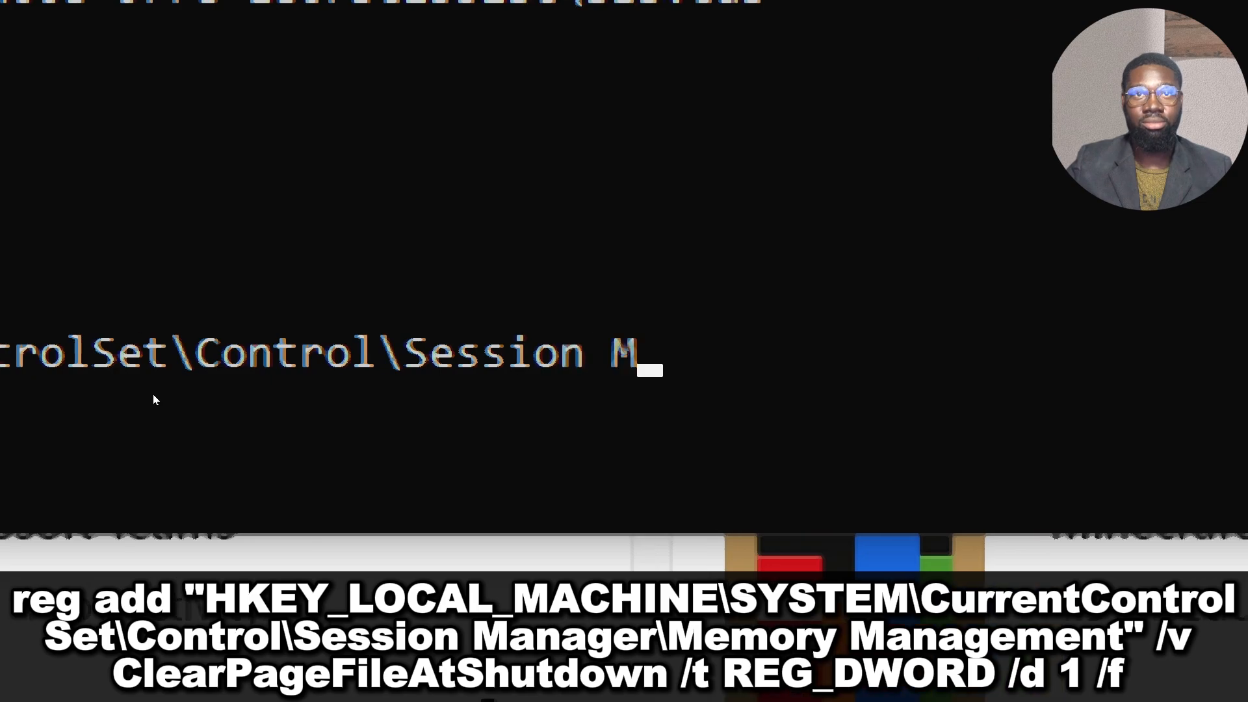
type("anager\\M")
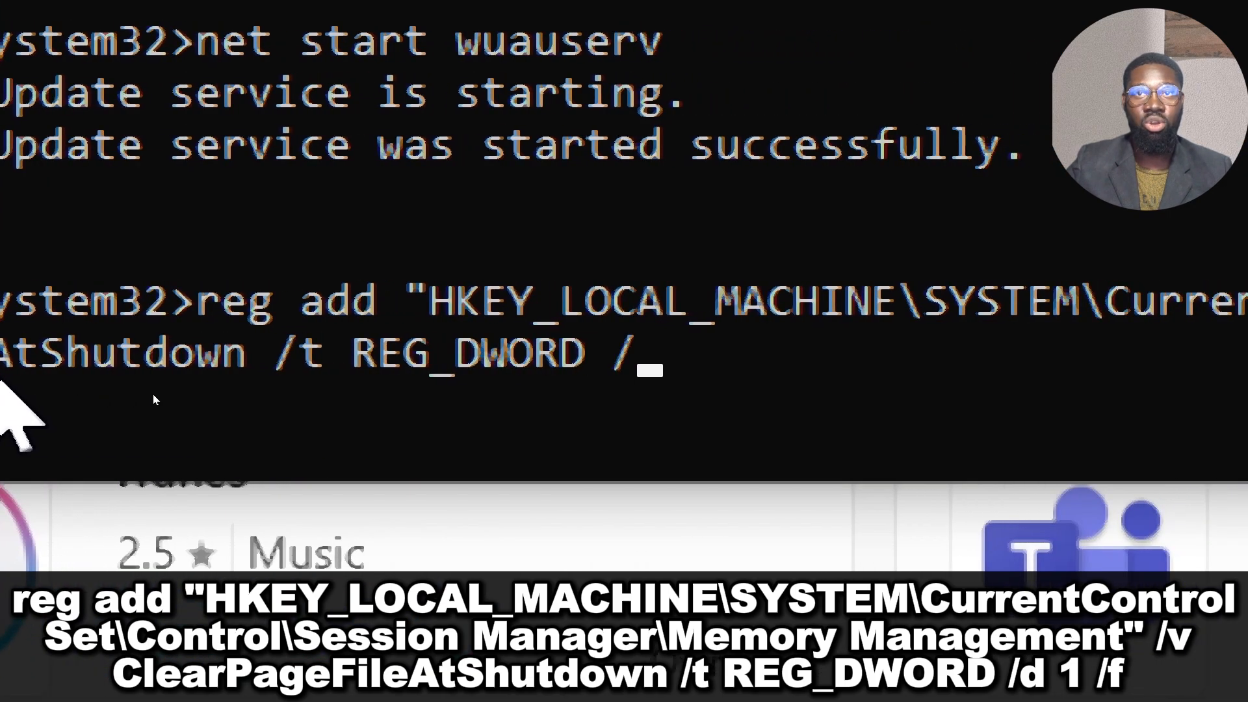
type("d 1 /f")
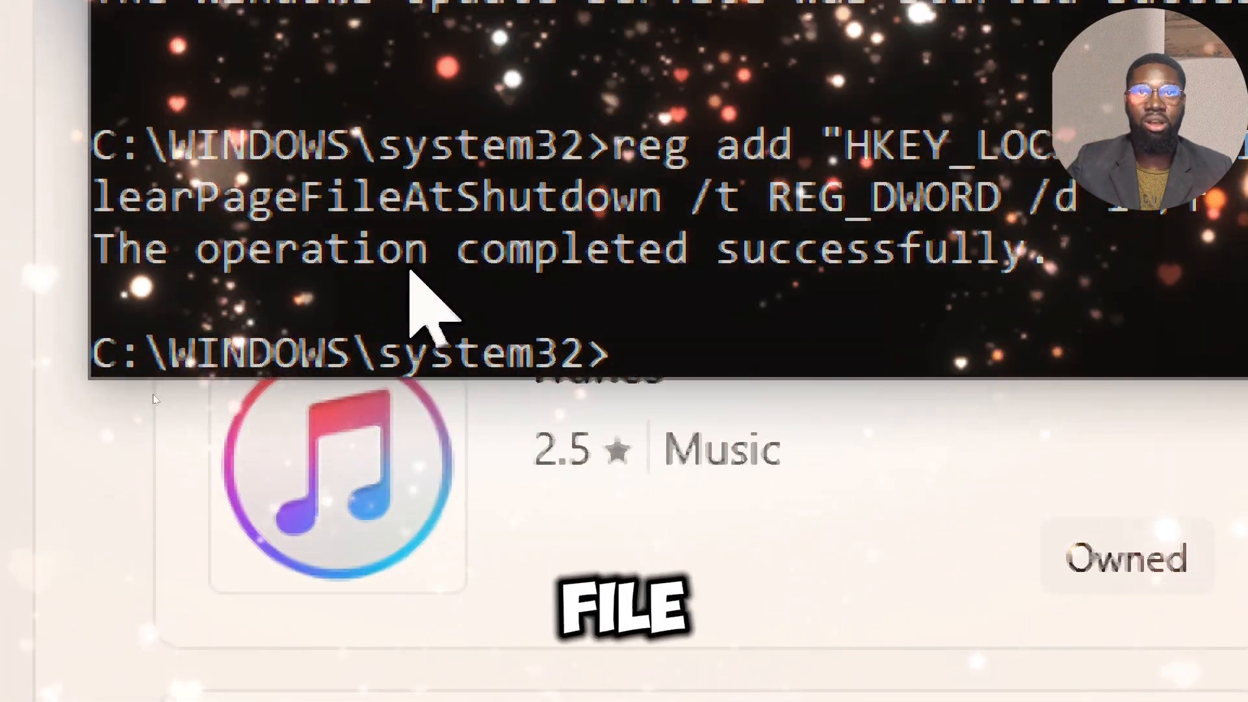
double_click(129, 249)
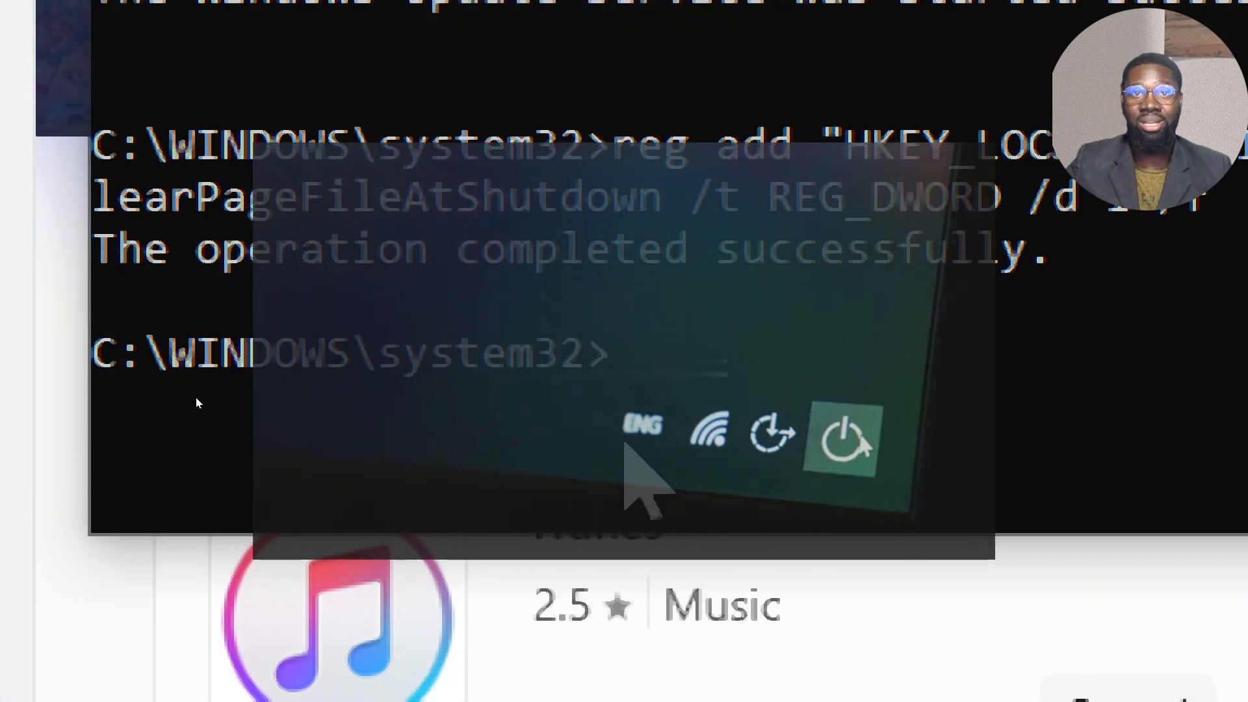
left_click(841, 440)
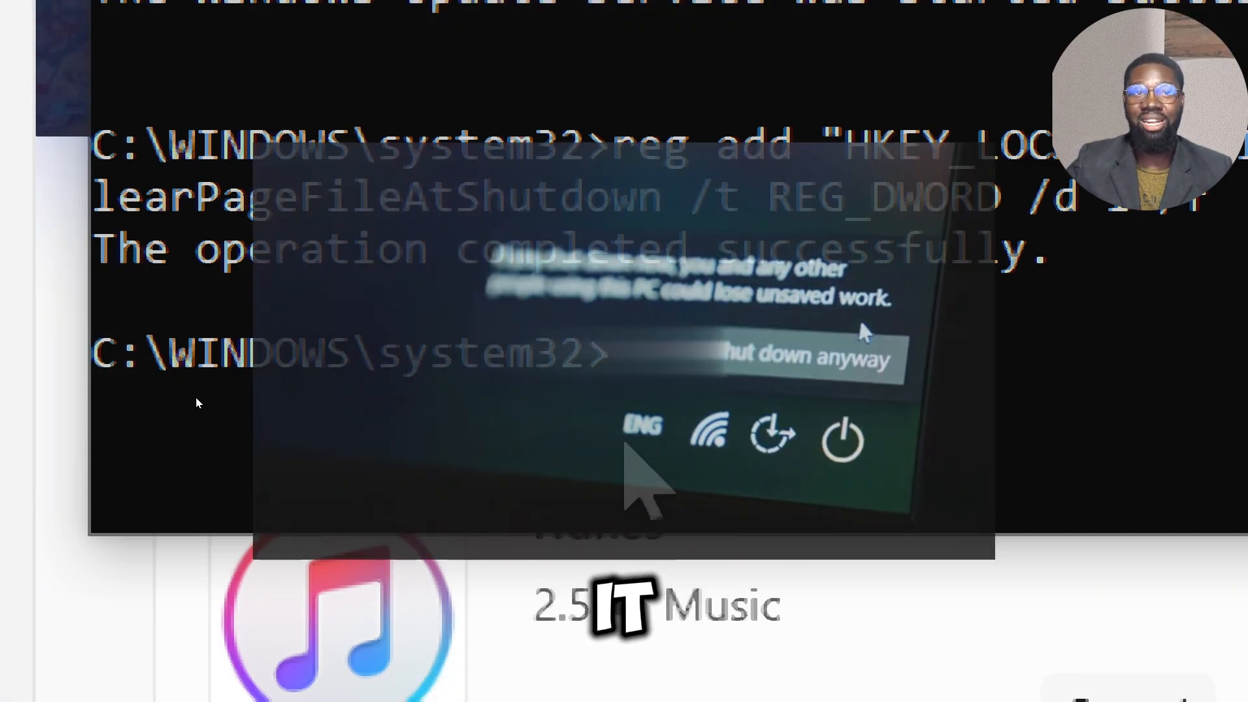